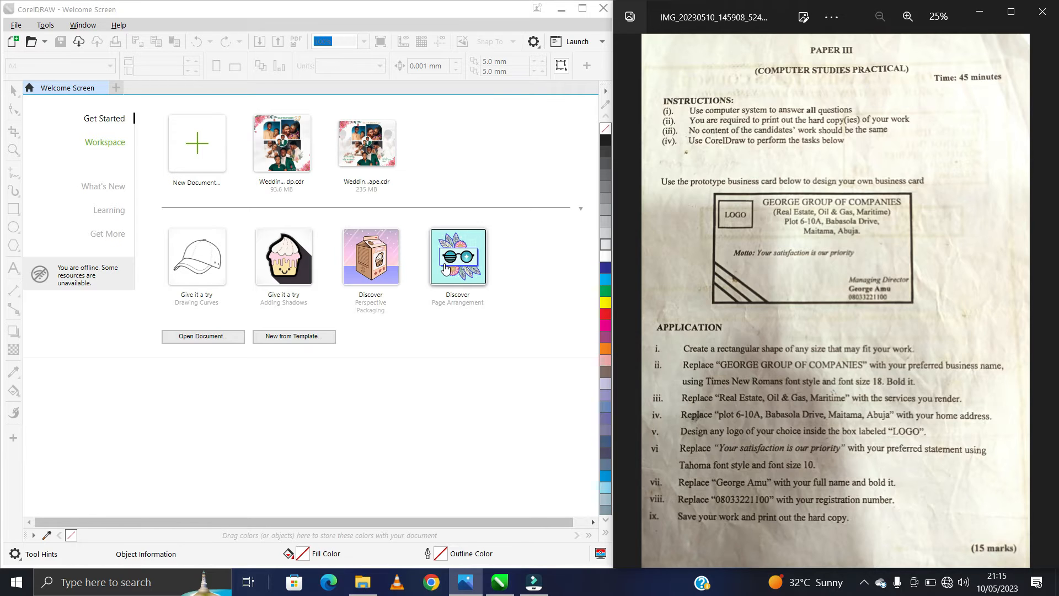
pyautogui.moveTo(517, 224)
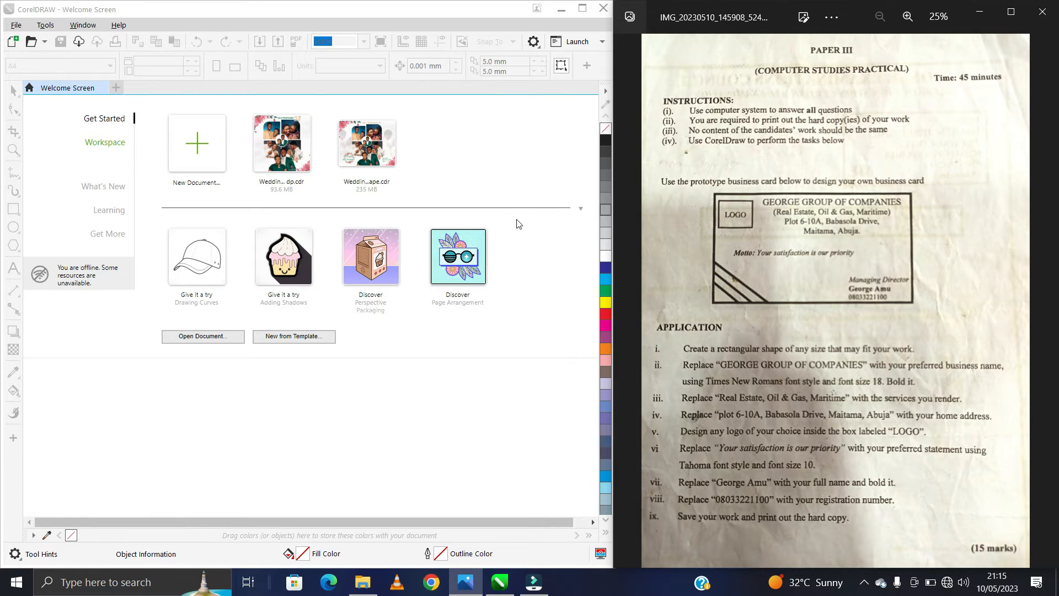
pyautogui.moveTo(569, 219)
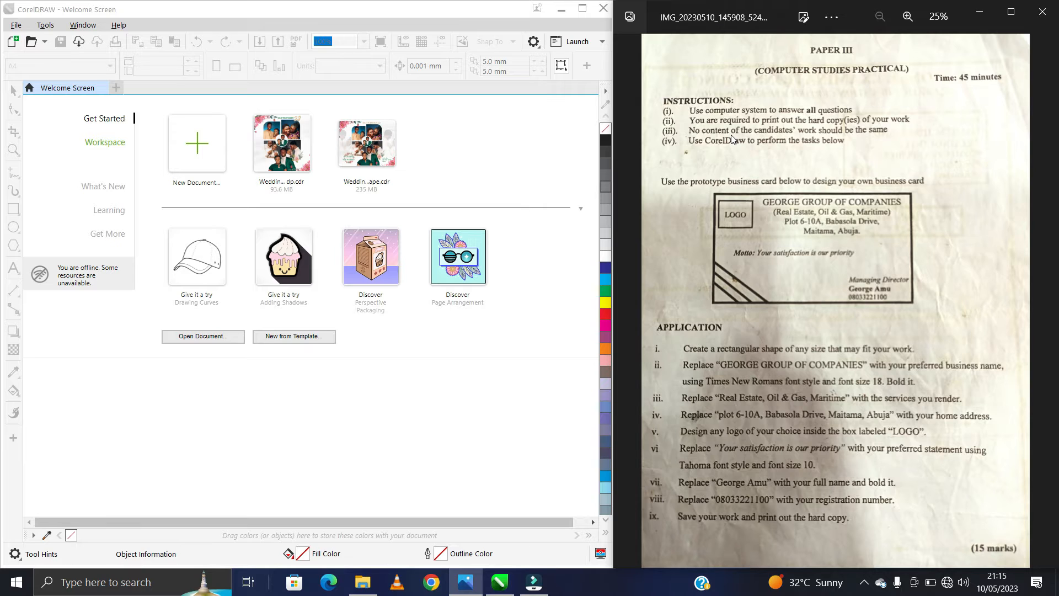
pyautogui.moveTo(765, 147)
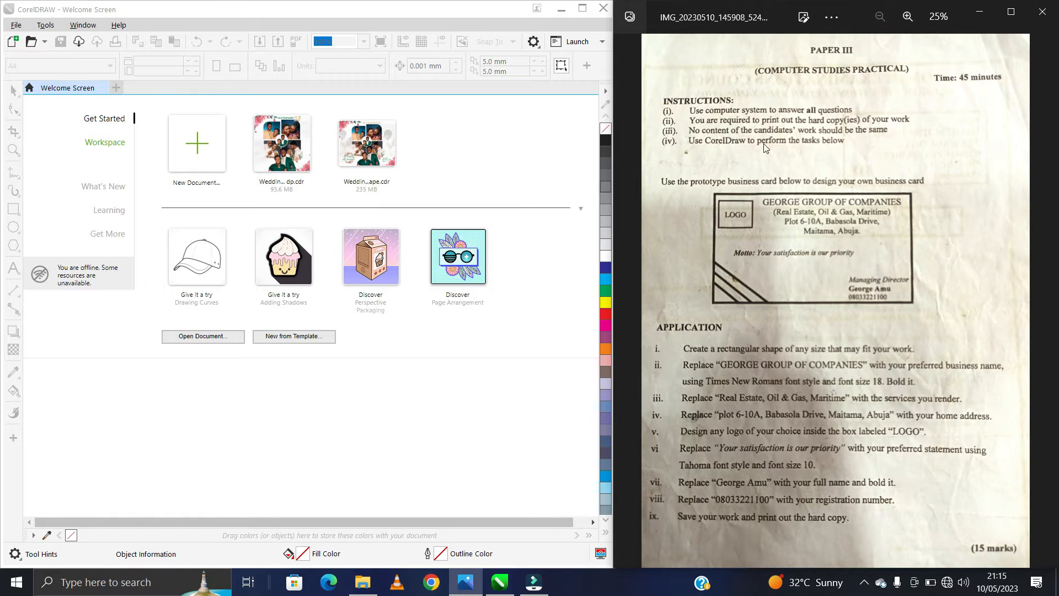
pyautogui.moveTo(701, 155)
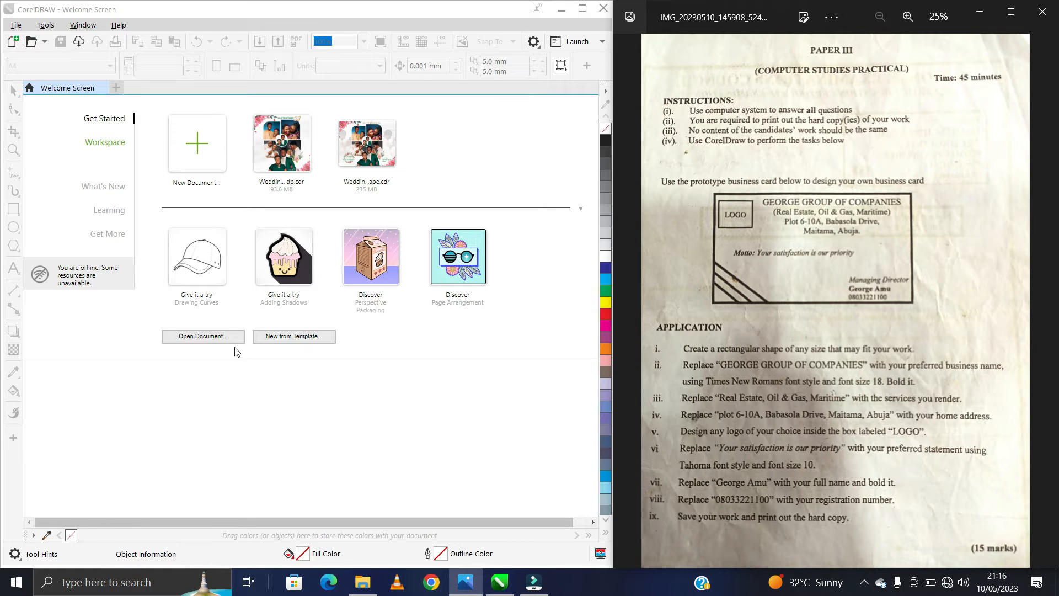
pyautogui.moveTo(231, 412)
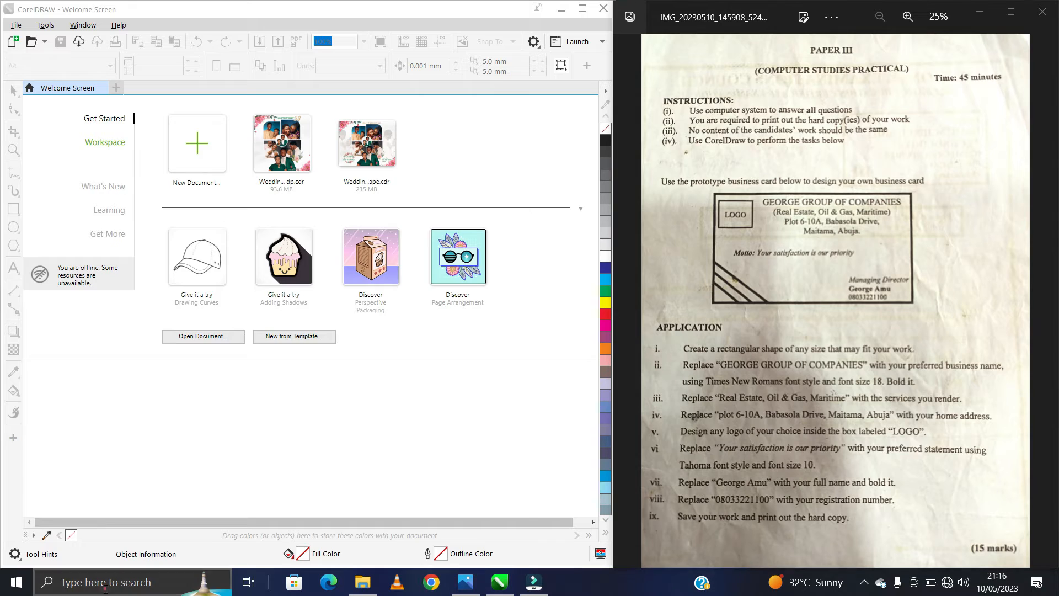
# - Set up a new document with CMYK colour mode and A4 paper (210 × 297 mm)
pyautogui.write('co')
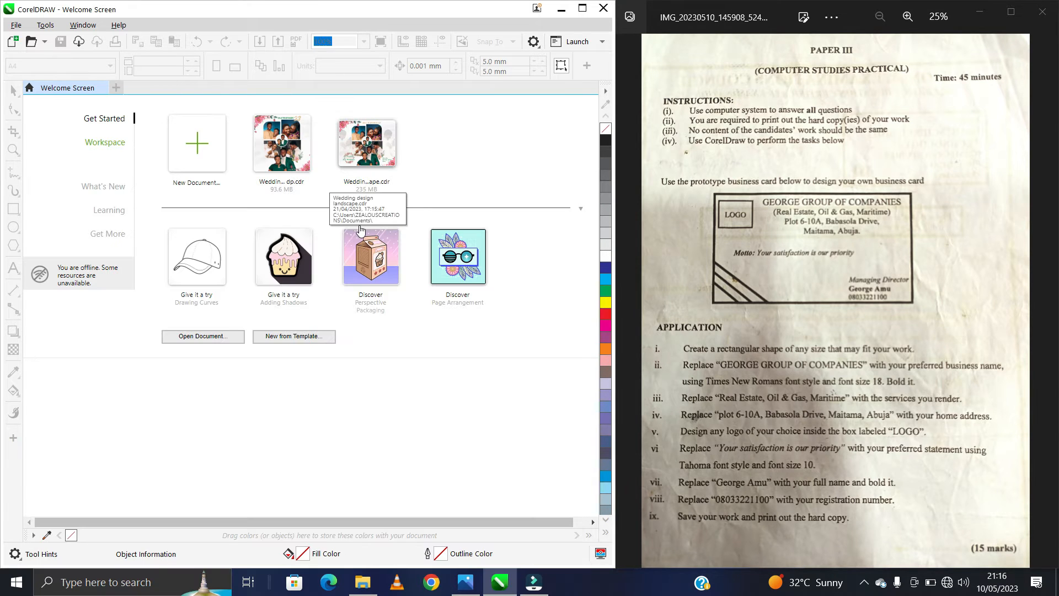
pyautogui.moveTo(203, 187)
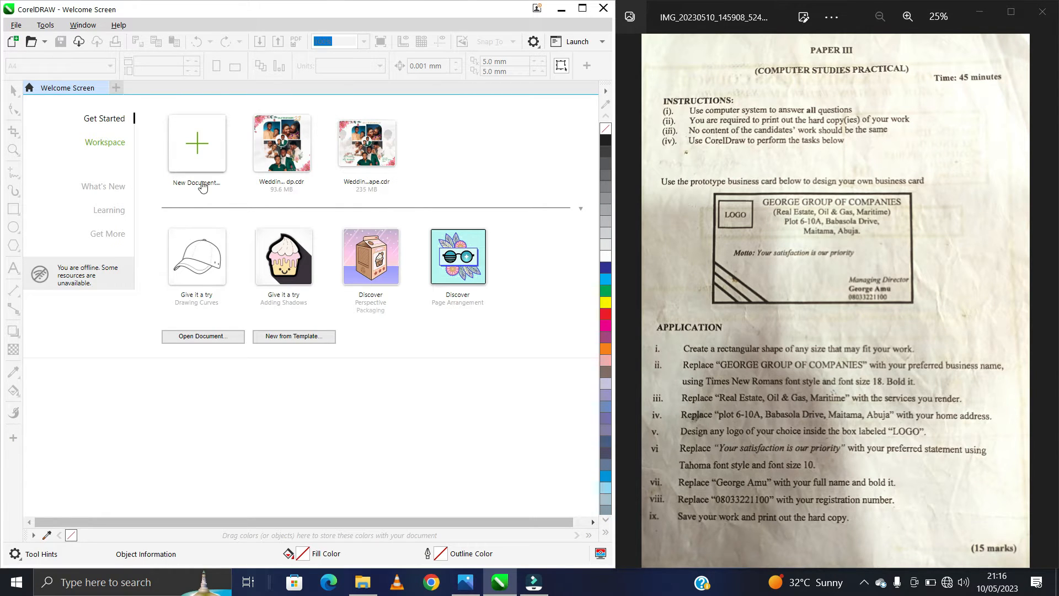
pyautogui.click(15, 25)
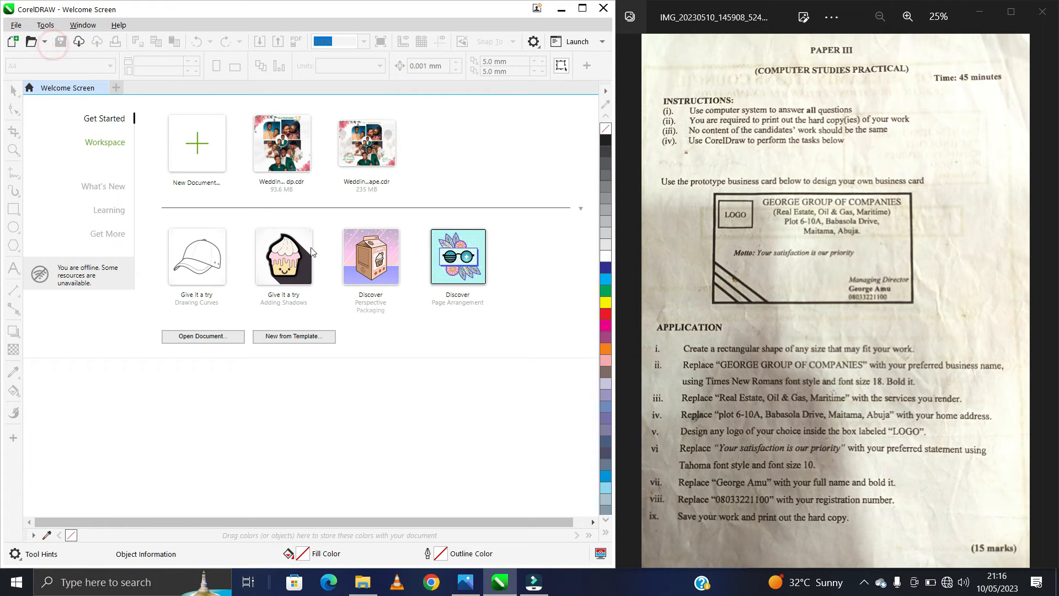
pyautogui.click(196, 143)
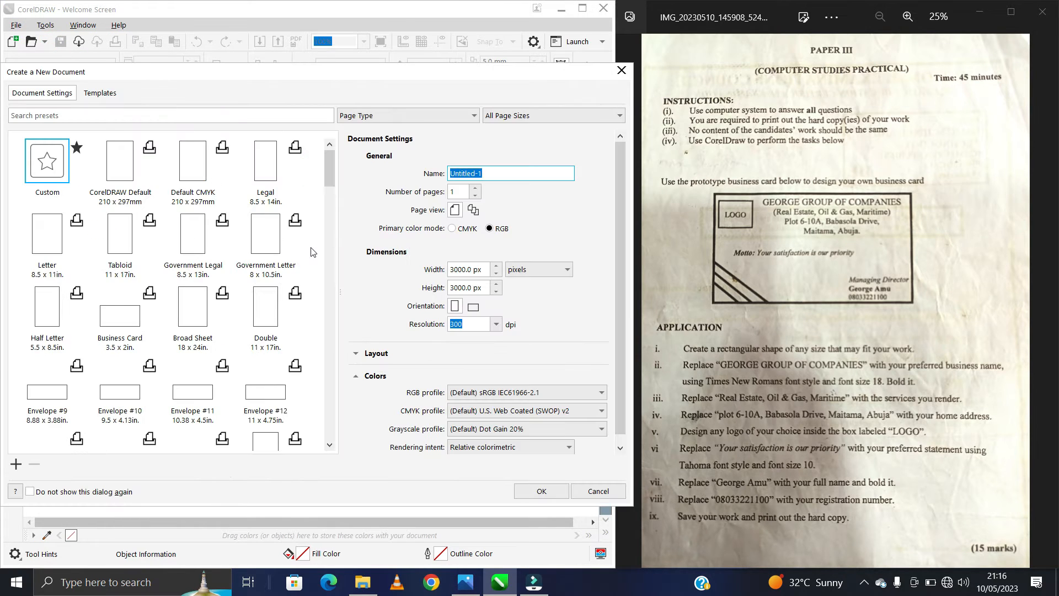
pyautogui.moveTo(450, 243)
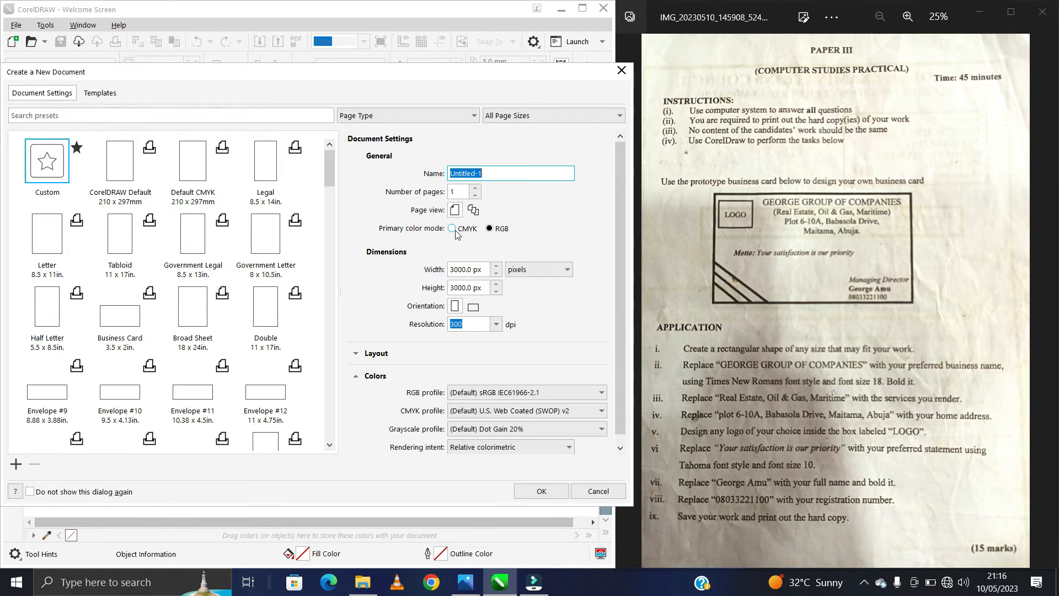
pyautogui.click(452, 228)
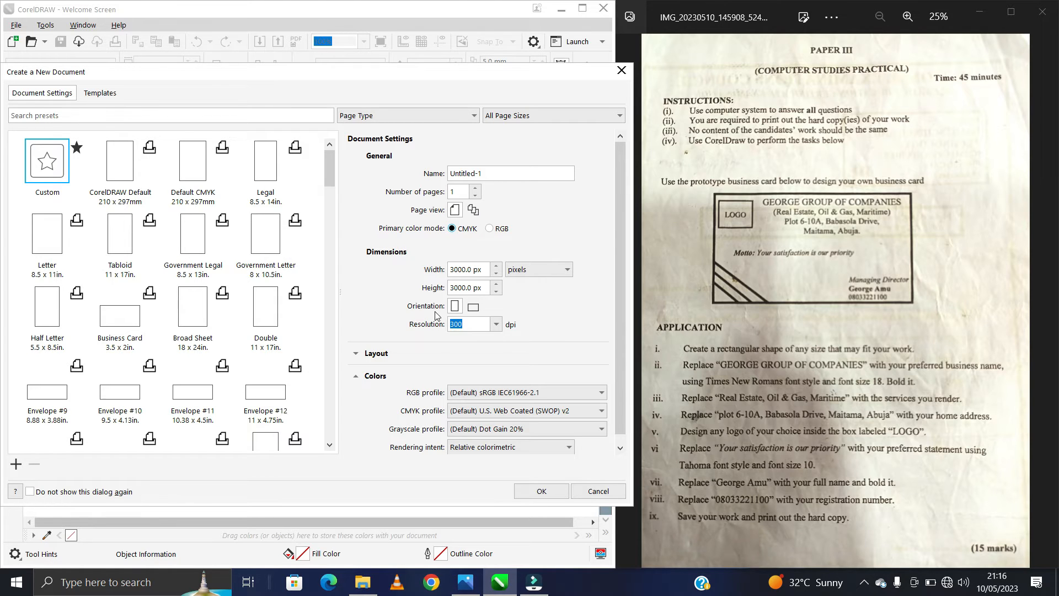
pyautogui.click(510, 172)
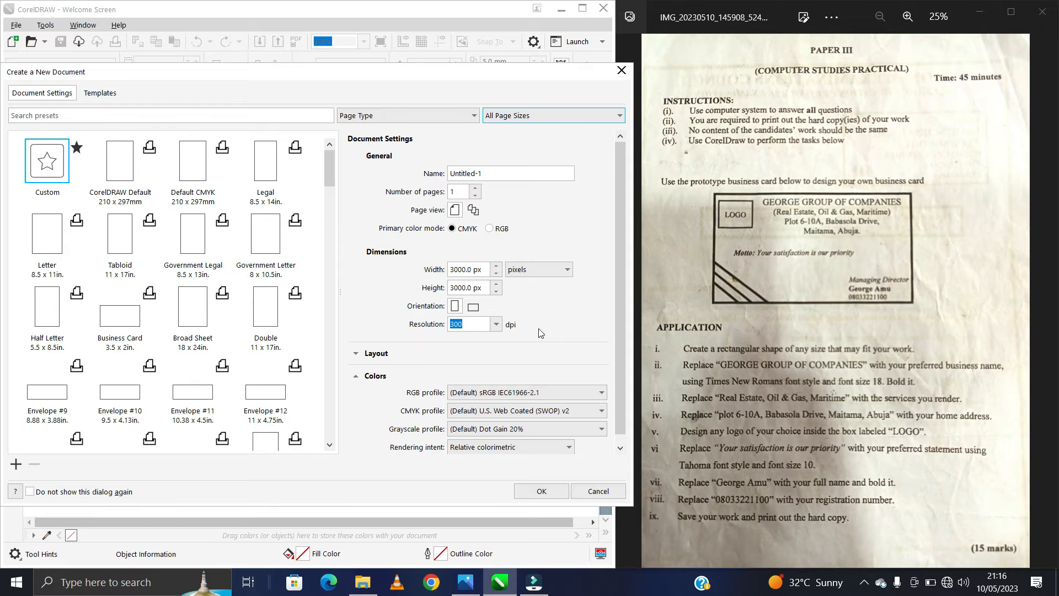
pyautogui.click(376, 353)
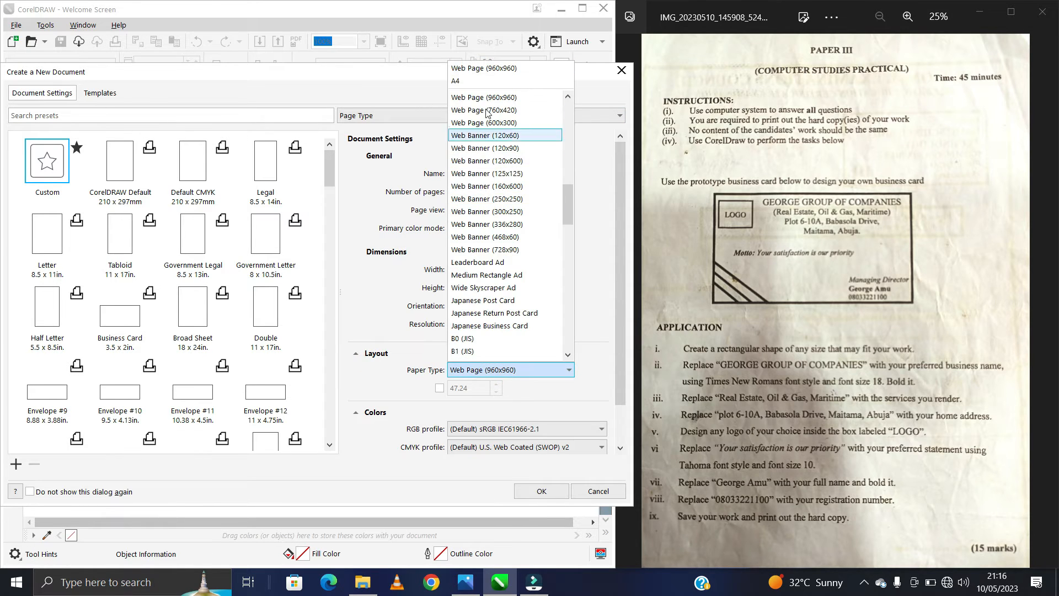
pyautogui.click(457, 81)
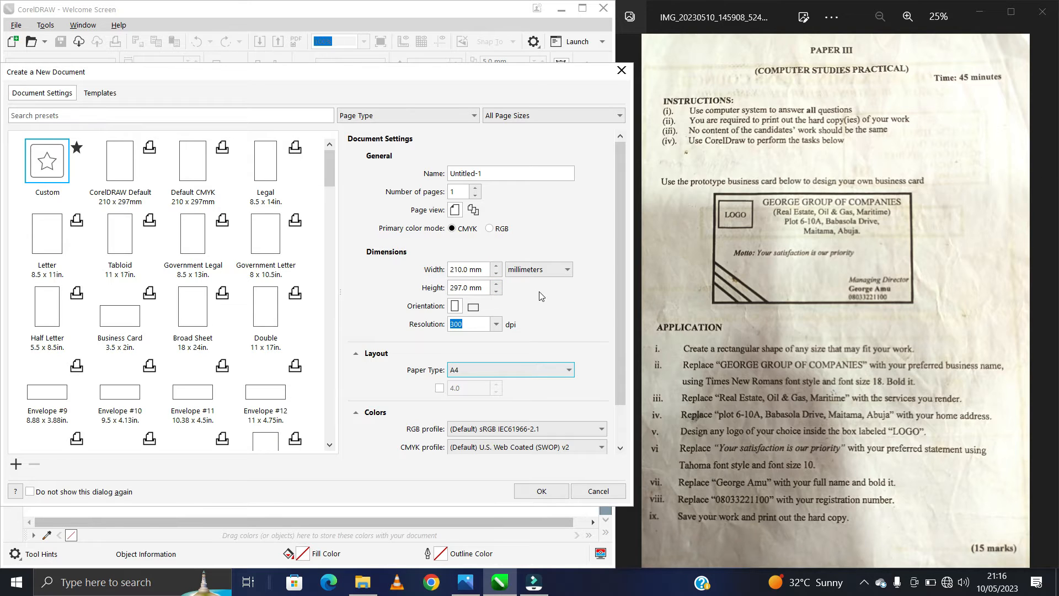
pyautogui.moveTo(535, 309)
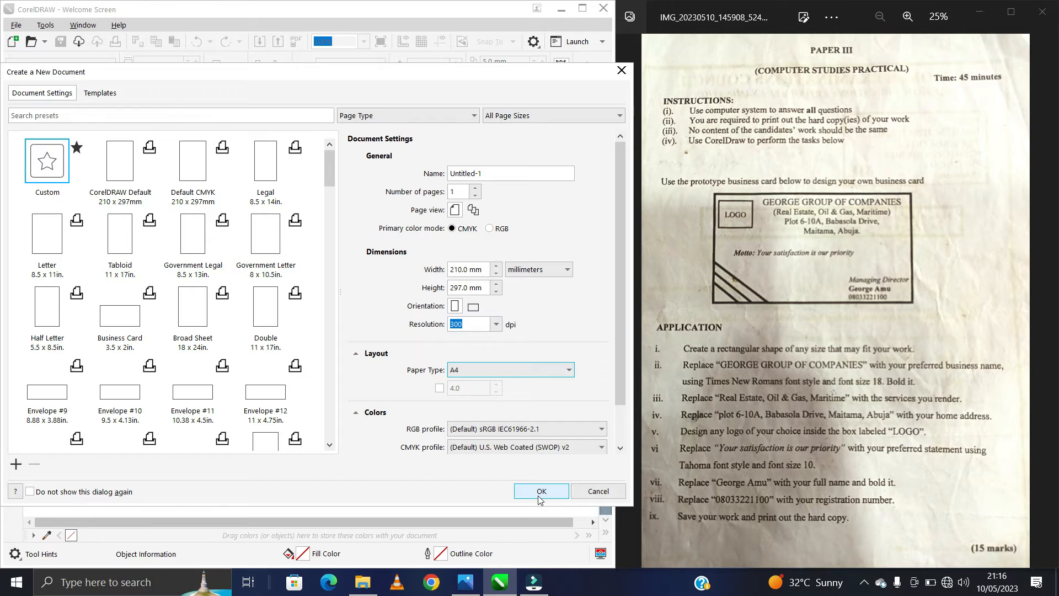
# - Confirm the settings to create the blank A4 document Untitled-1
pyautogui.click(540, 491)
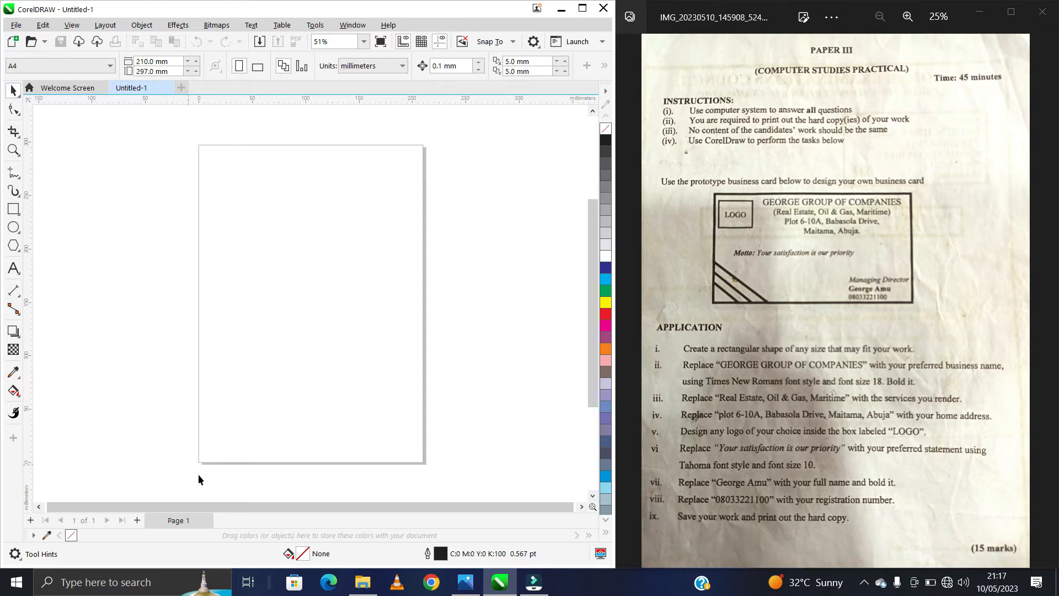
pyautogui.moveTo(340, 358)
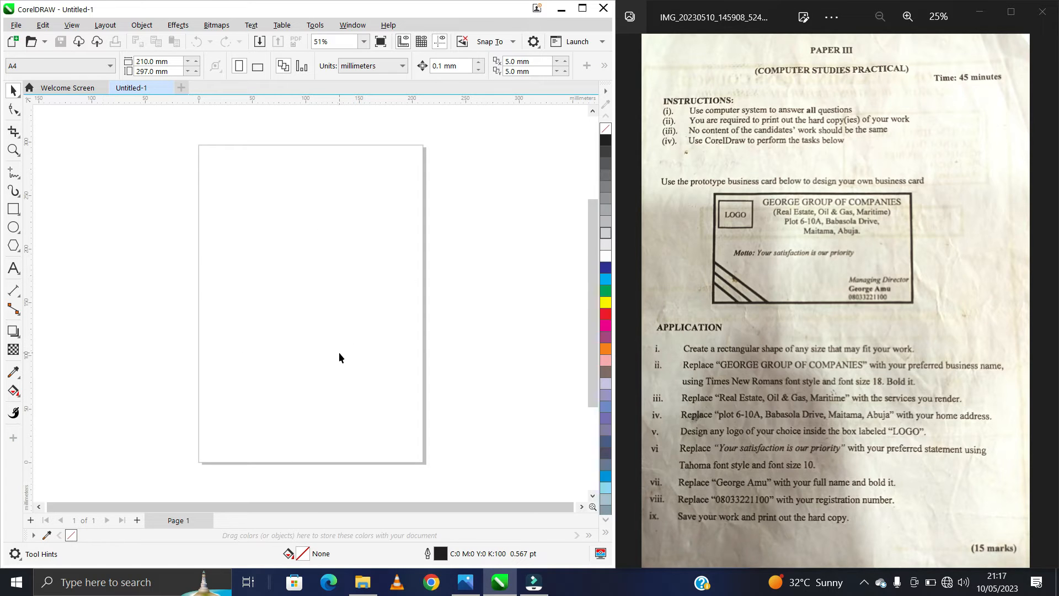
pyautogui.moveTo(343, 171)
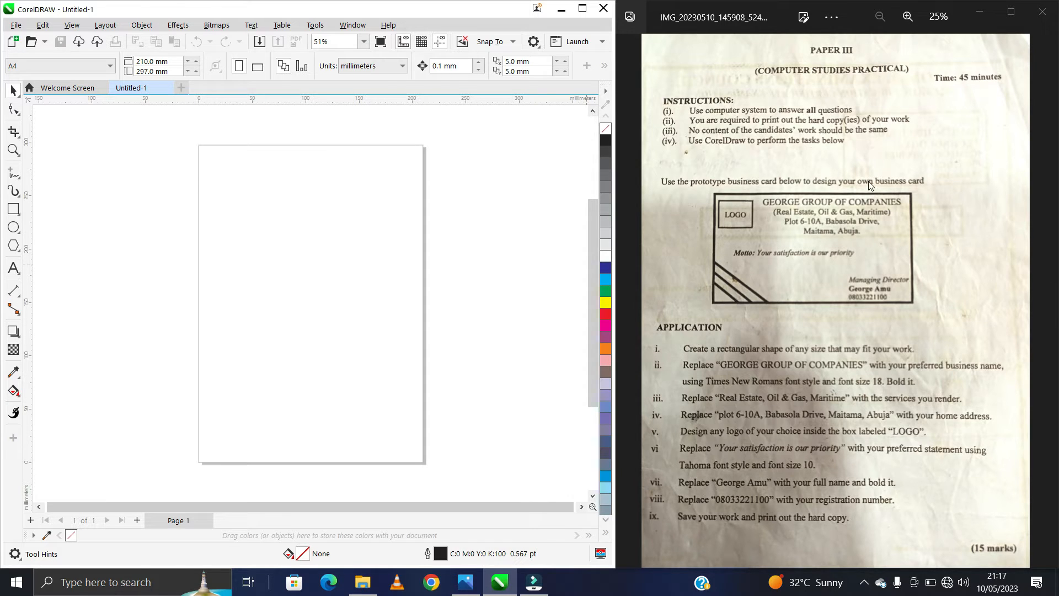
pyautogui.moveTo(898, 229)
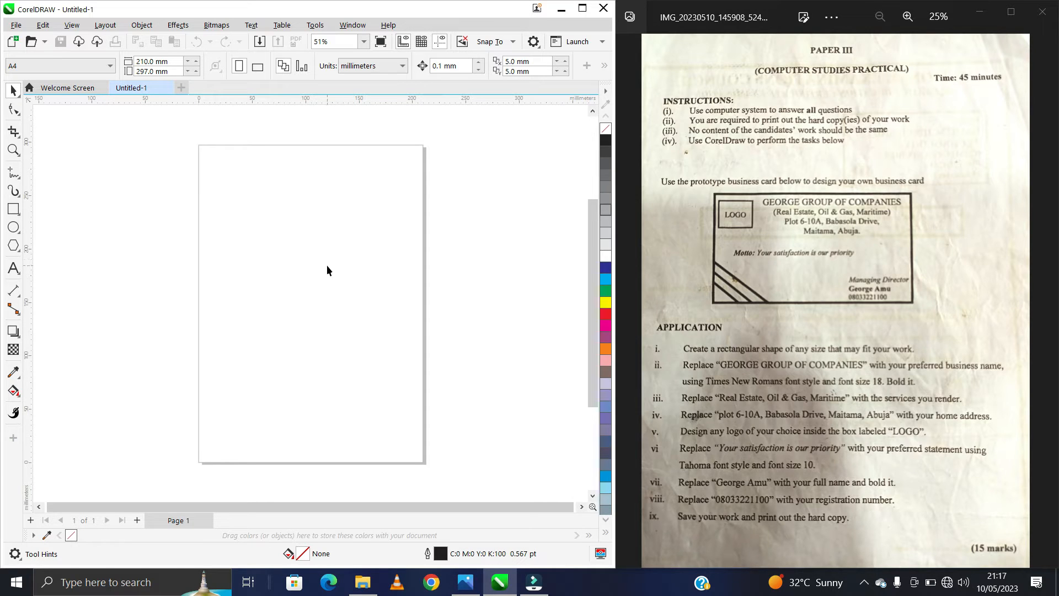
# - Draw the card rectangle, widen it to about 177 × 116 mm, and move it up the page
pyautogui.click(12, 209)
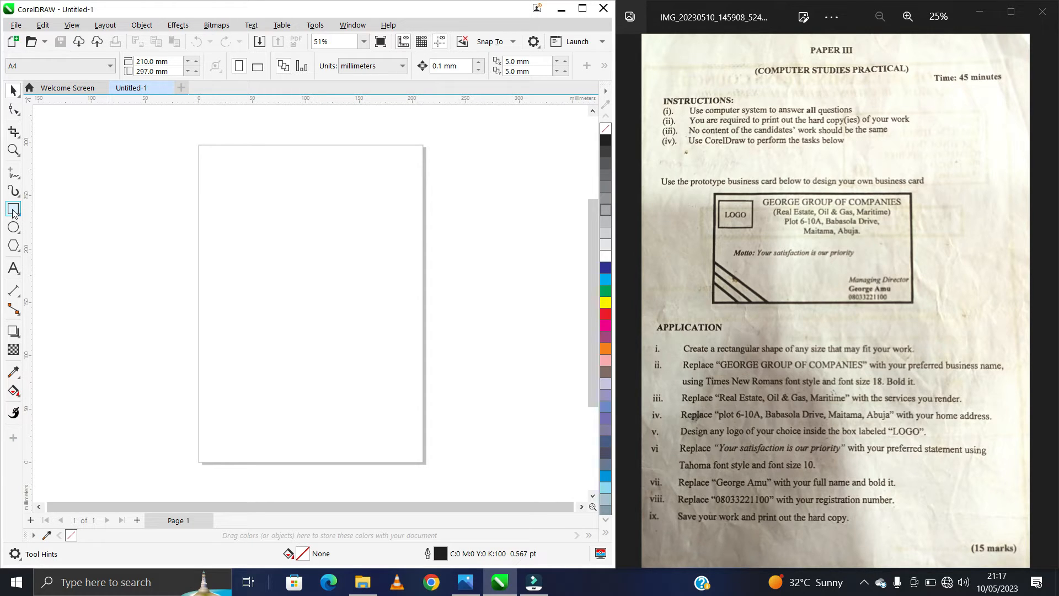
pyautogui.moveTo(13, 209)
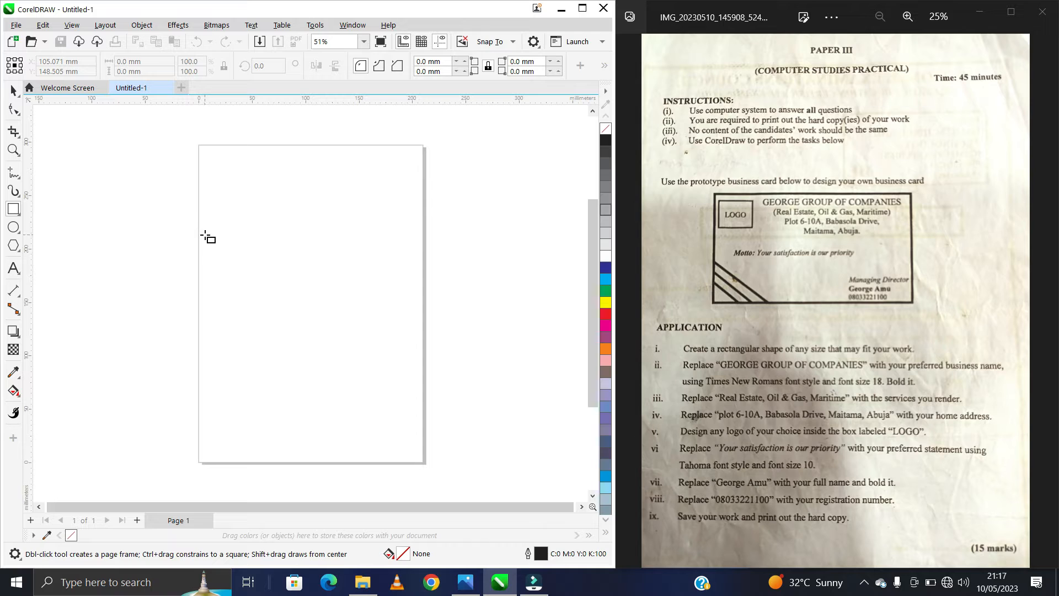
pyautogui.moveTo(208, 233); pyautogui.dragTo(414, 348)
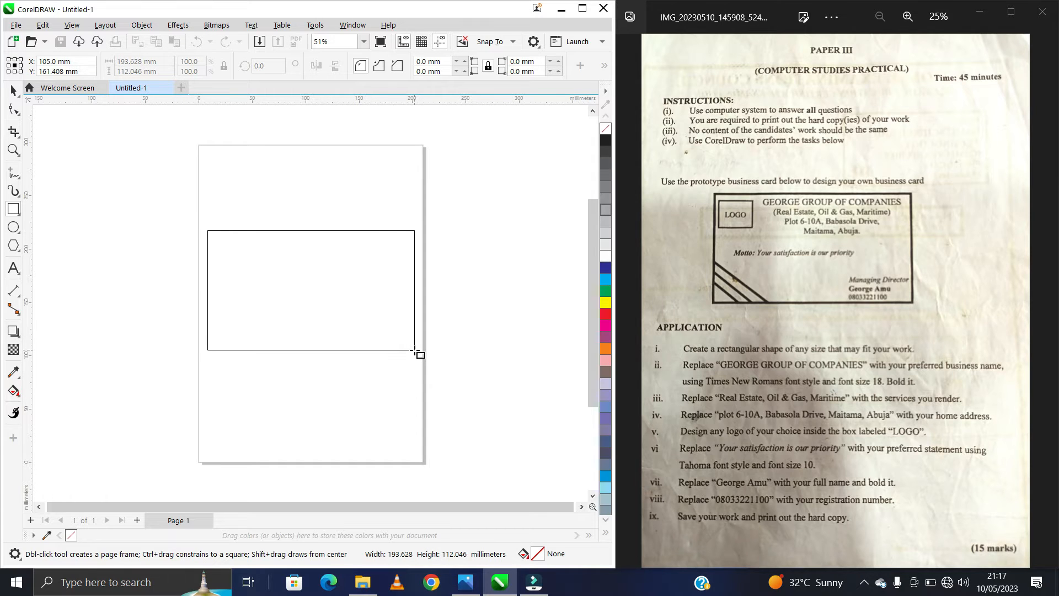
pyautogui.moveTo(207, 232); pyautogui.dragTo(414, 350)
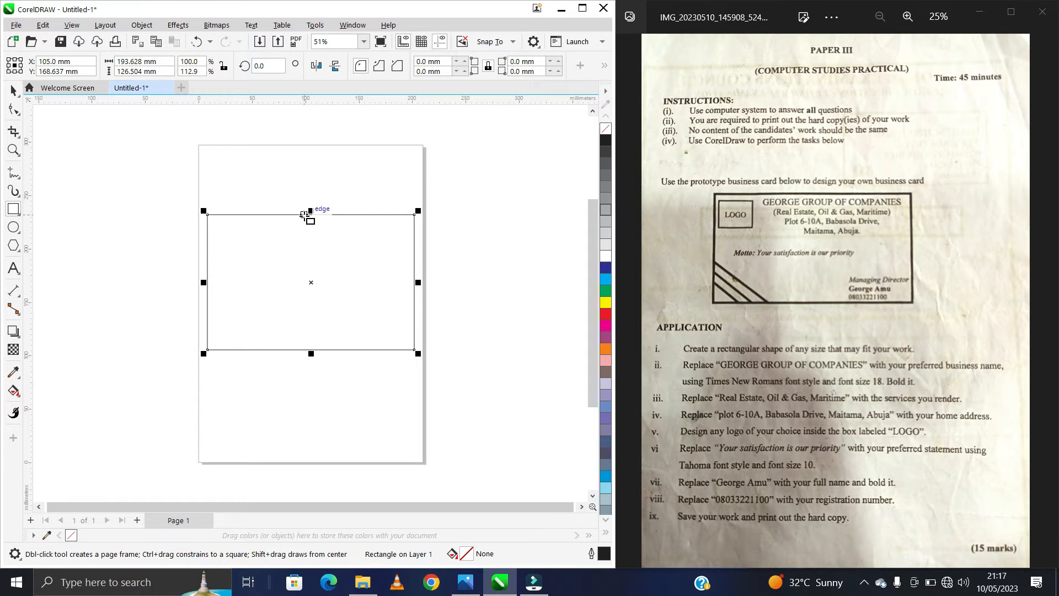
pyautogui.moveTo(374, 255)
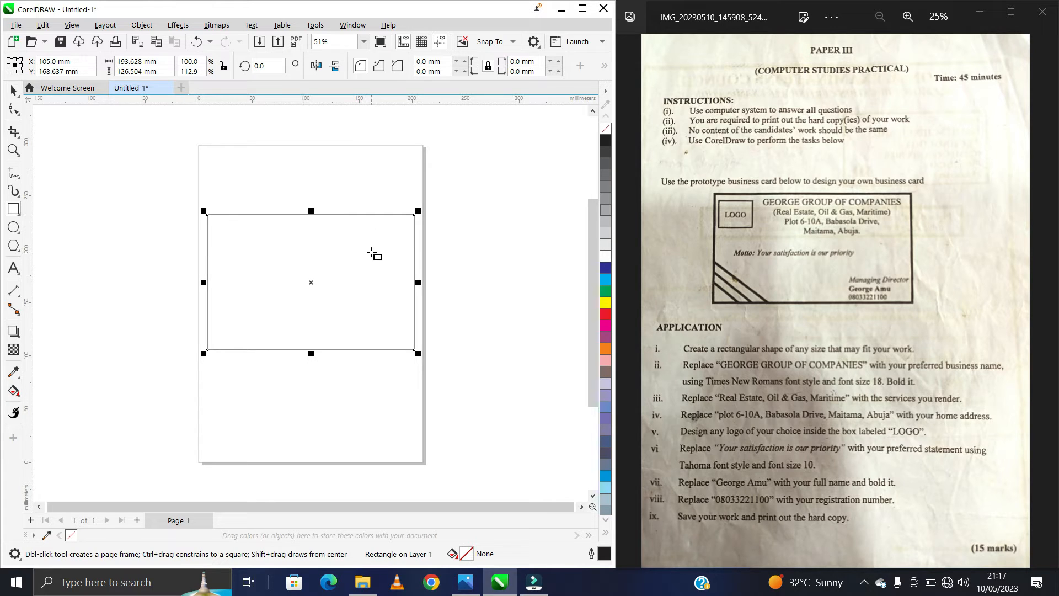
pyautogui.moveTo(292, 287)
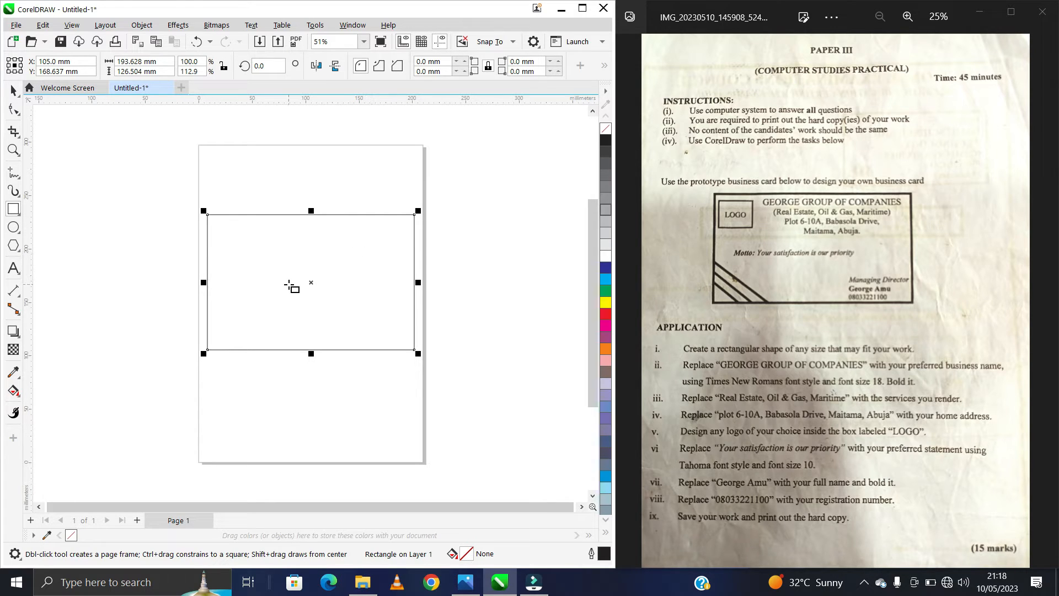
pyautogui.moveTo(211, 186)
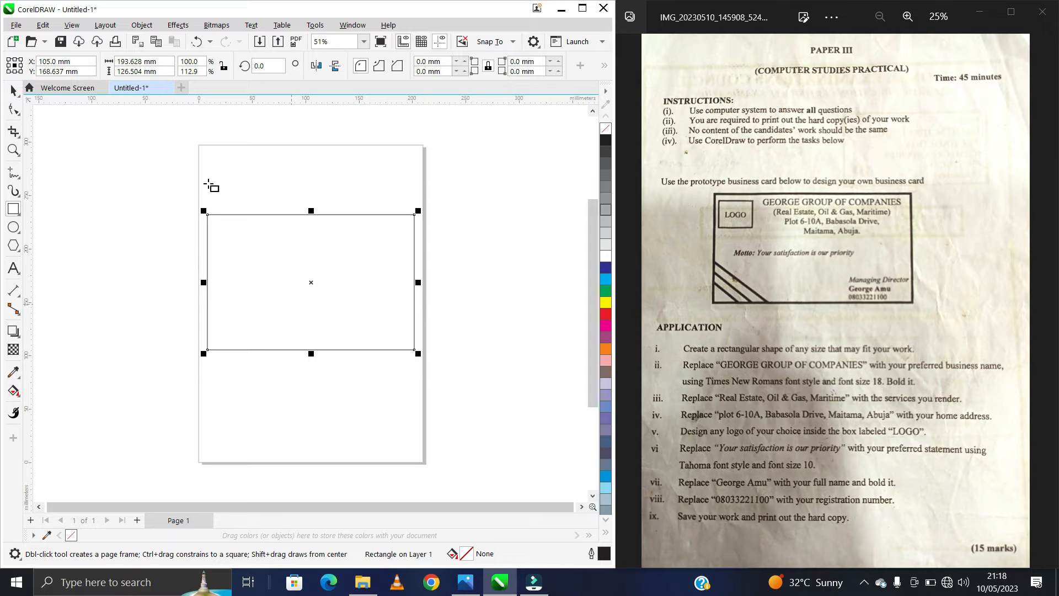
pyautogui.moveTo(414, 328)
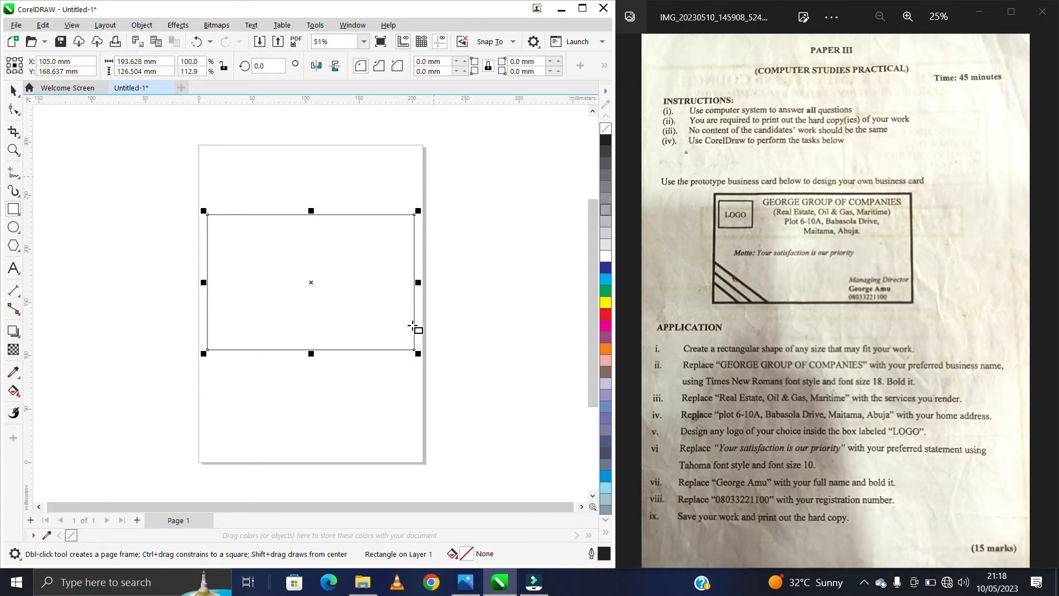
pyautogui.moveTo(309, 203)
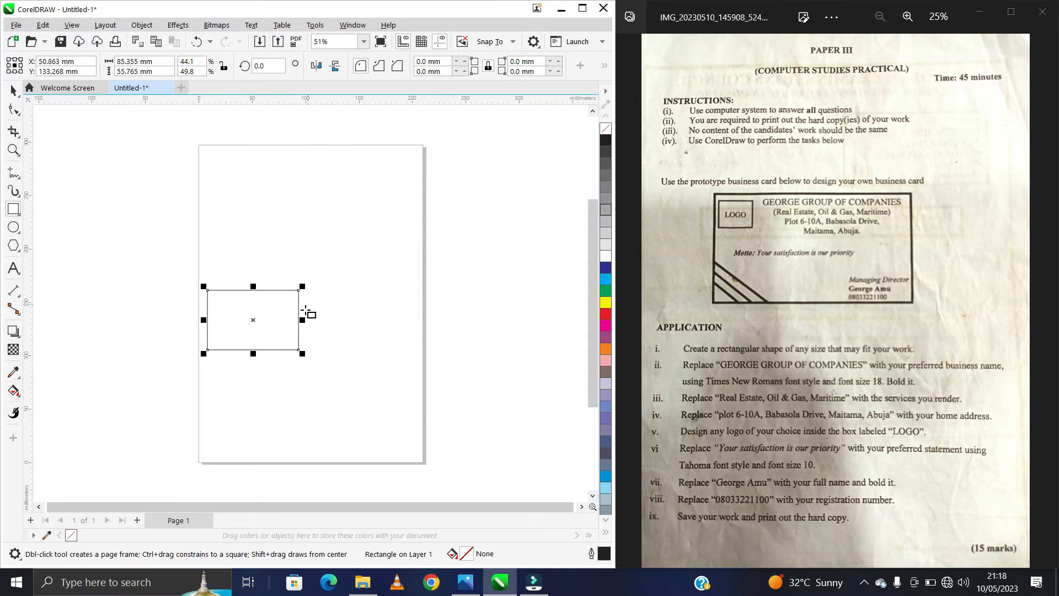
pyautogui.moveTo(334, 326)
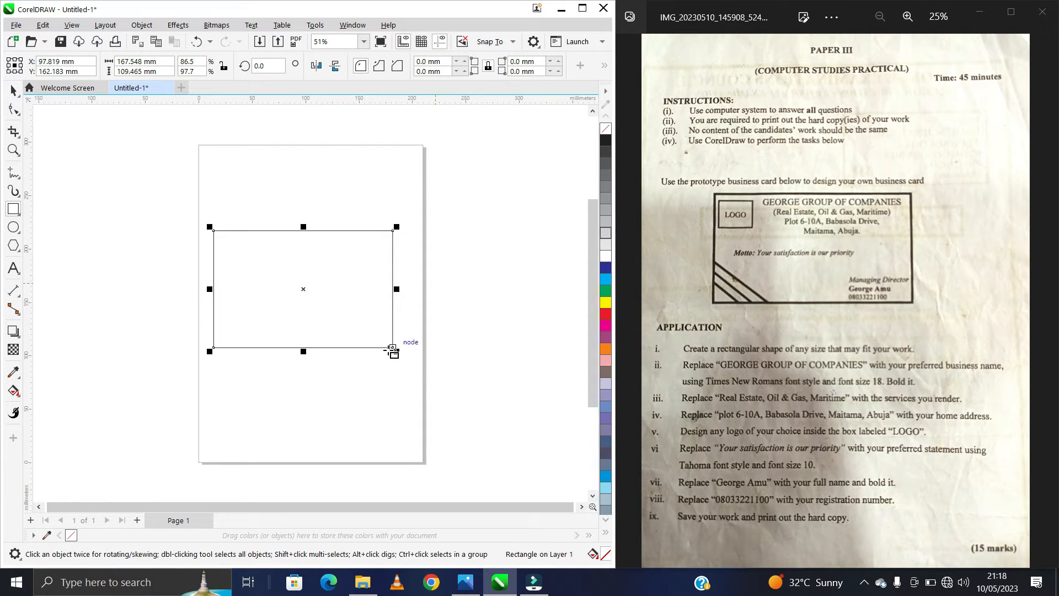
pyautogui.moveTo(391, 352); pyautogui.dragTo(406, 358)
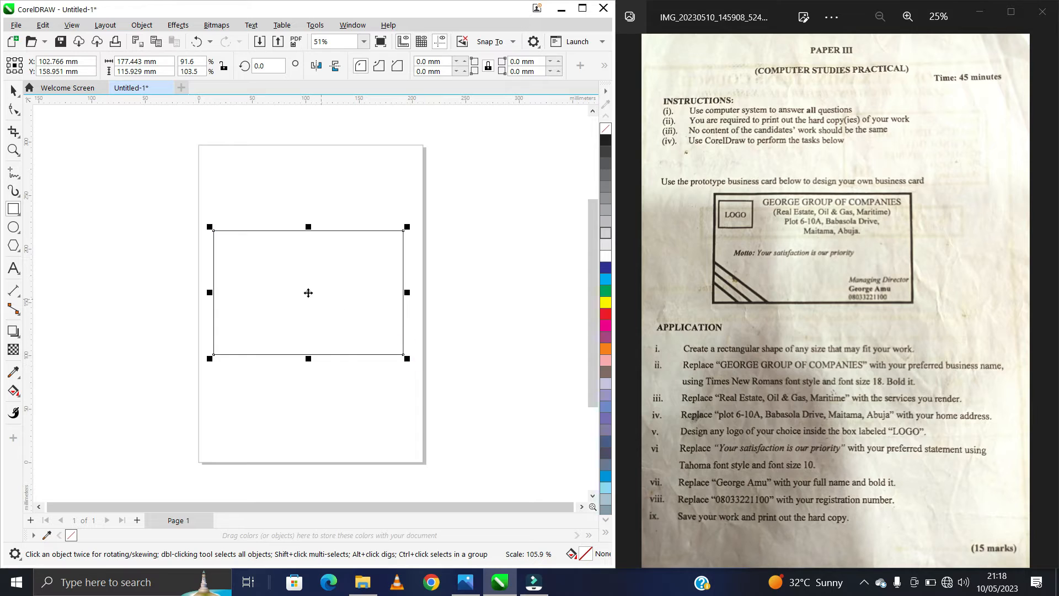
pyautogui.moveTo(308, 292); pyautogui.dragTo(311, 262)
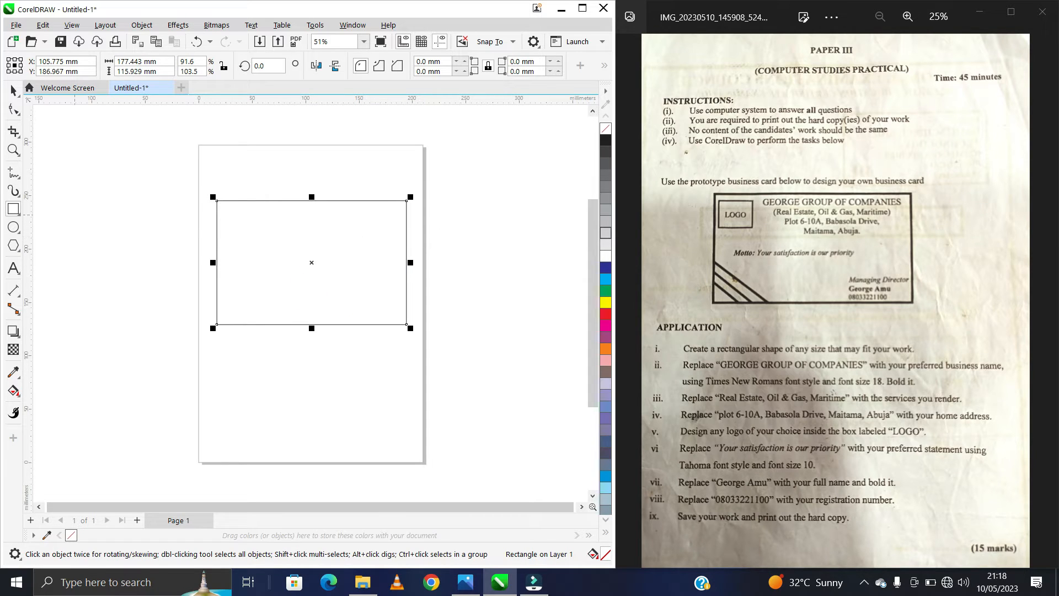
# - Type the four company lines, from 'GEORGE GROUP OF COMPANIES' to 'Maitama, Abuja', below the card
pyautogui.click(13, 268)
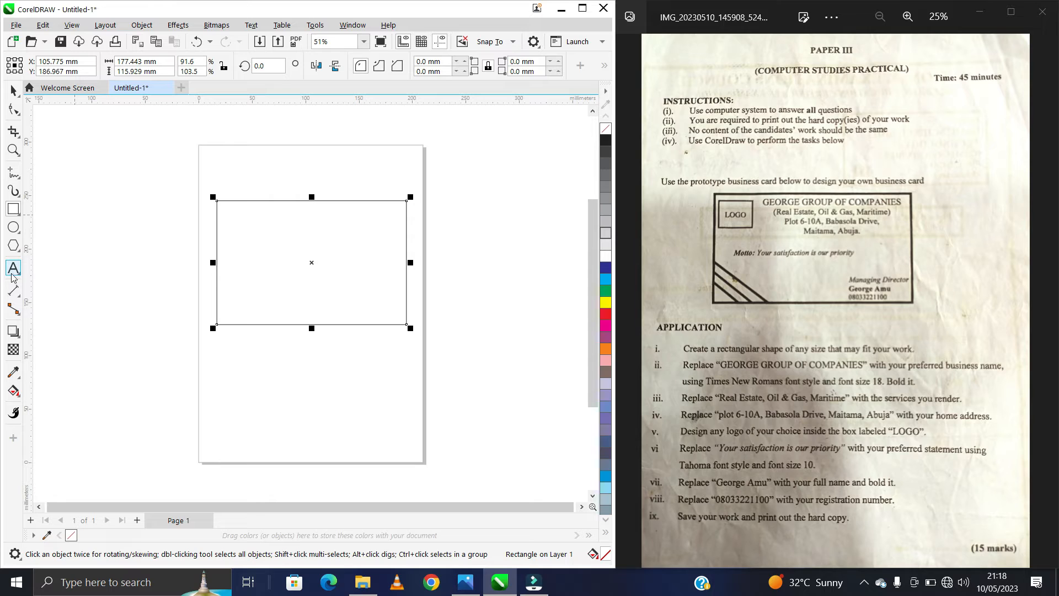
pyautogui.moveTo(12, 268)
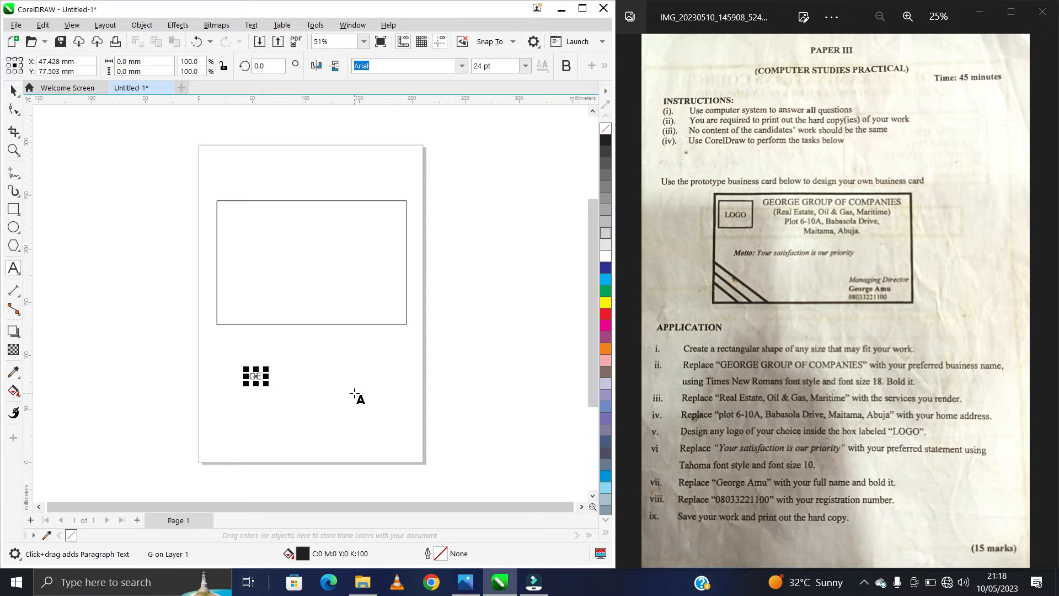
pyautogui.write('GEORGE GROUP OF COMPANIES')
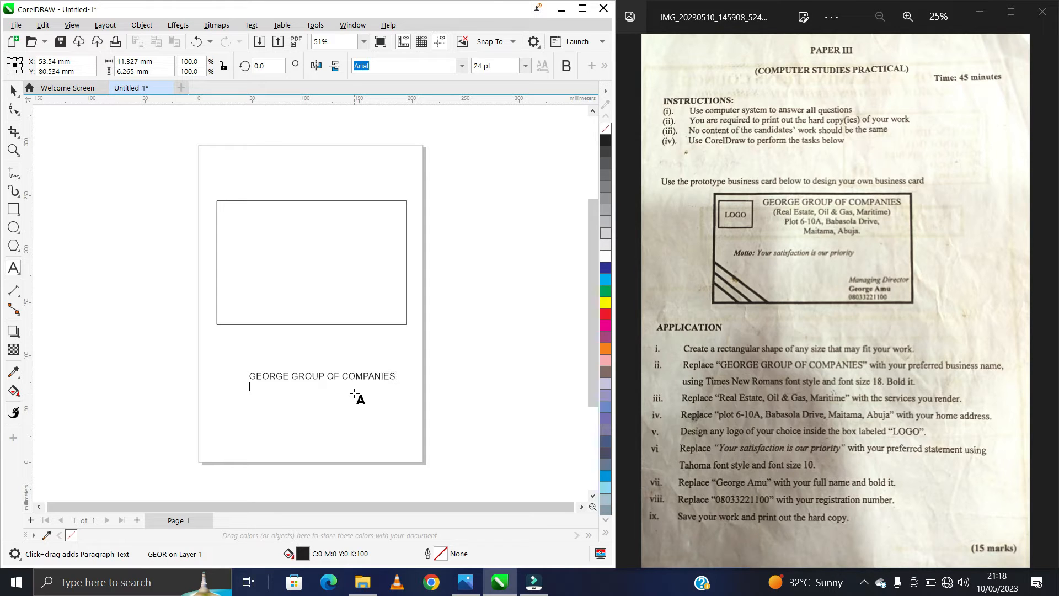
pyautogui.write('(Real Est')
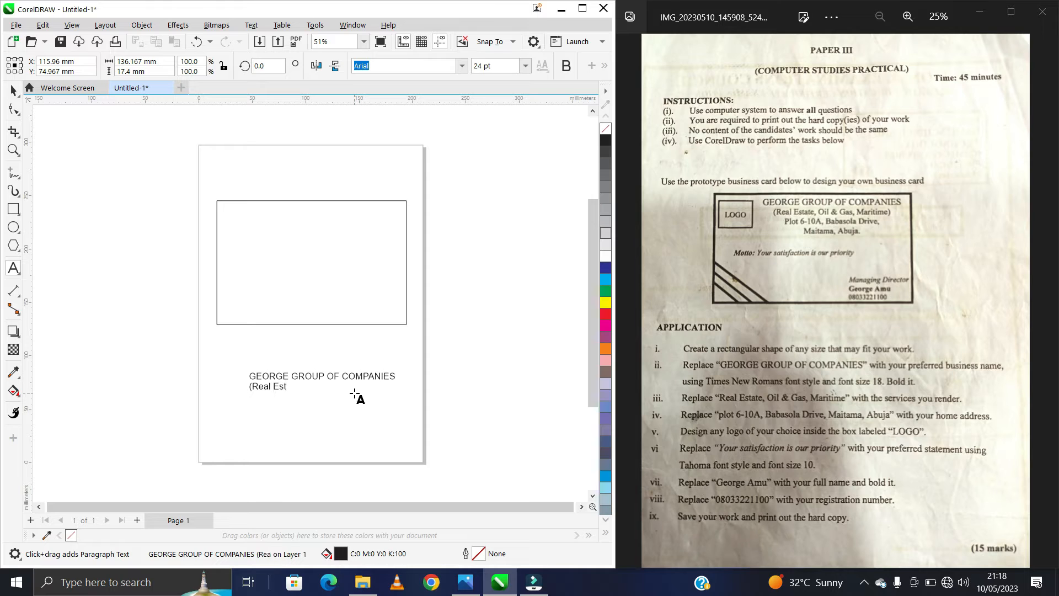
pyautogui.write('ate,')
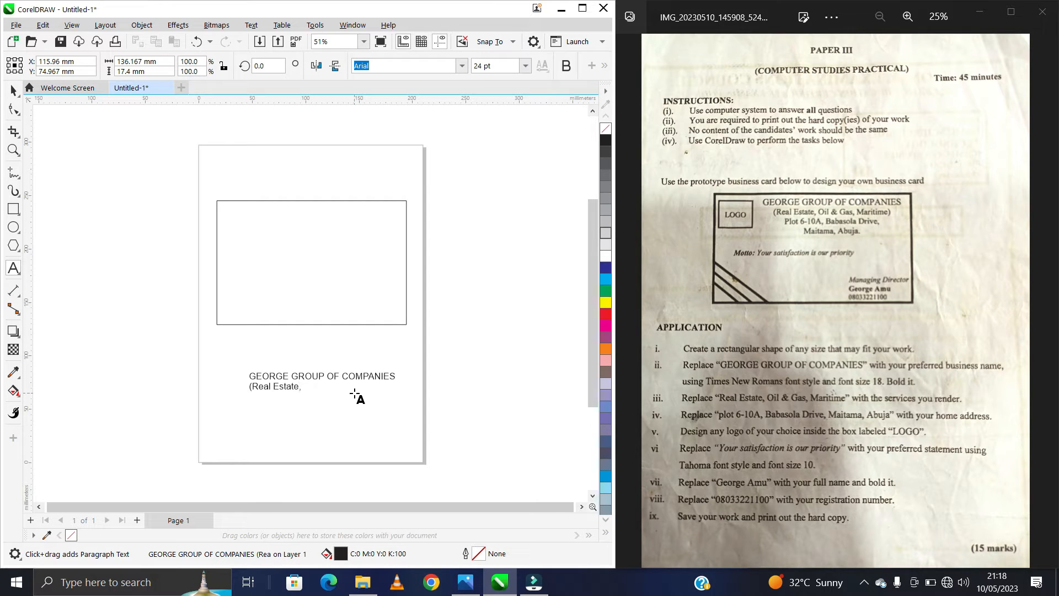
pyautogui.write('Oil & Gas, Maritime')
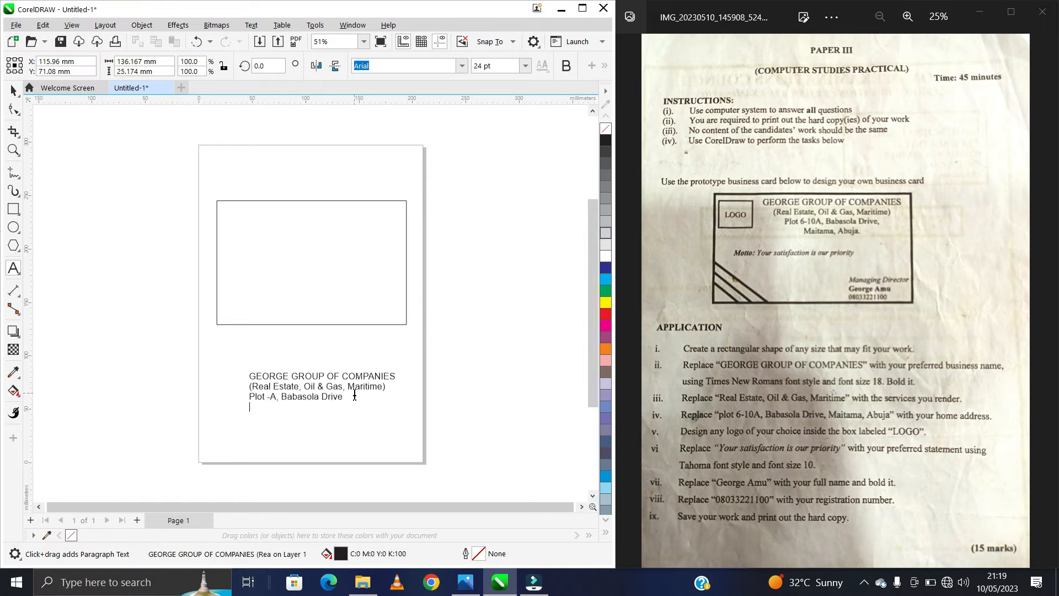
pyautogui.write('Maitama, Abuja')
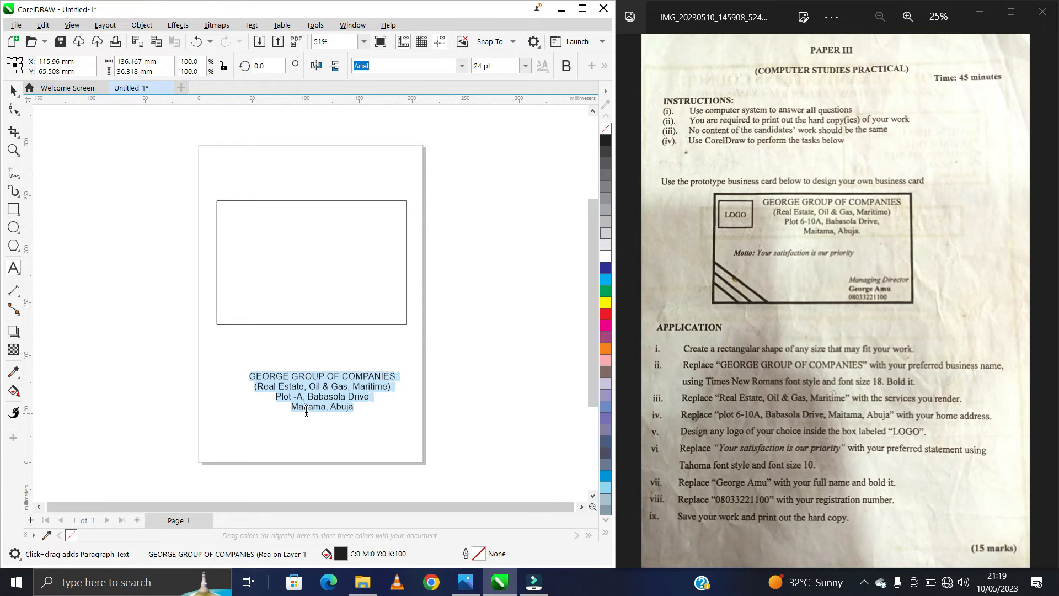
# - Set the company text block in Times New Roman
pyautogui.click(323, 385)
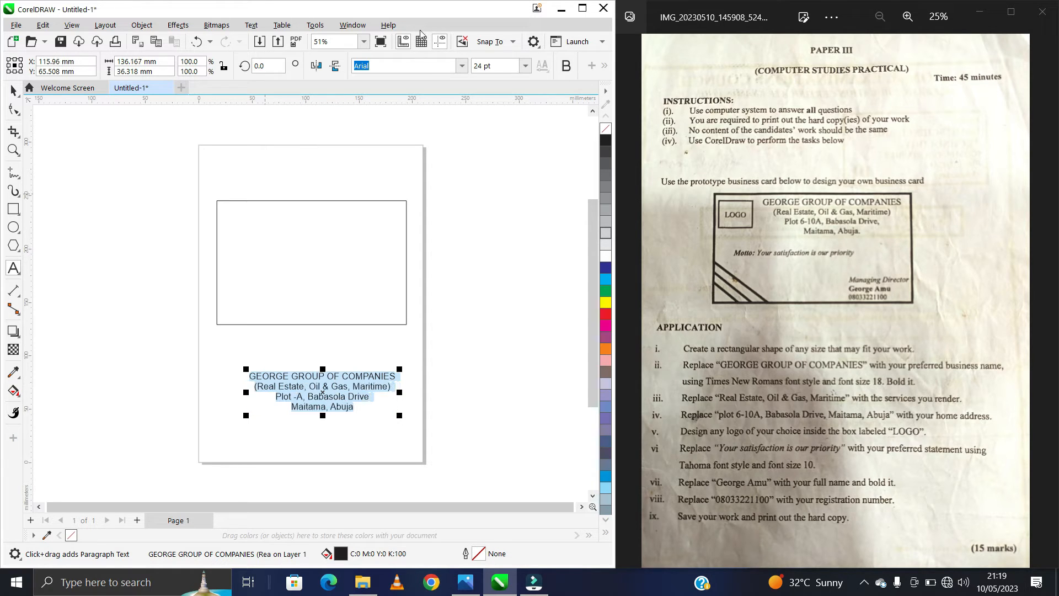
pyautogui.click(462, 66)
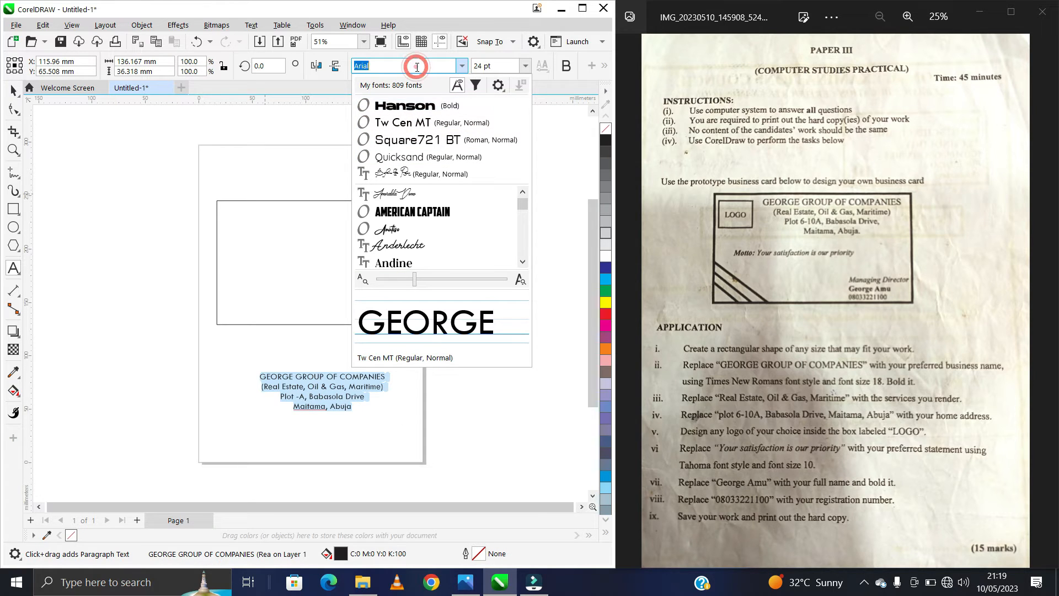
pyautogui.write('time')
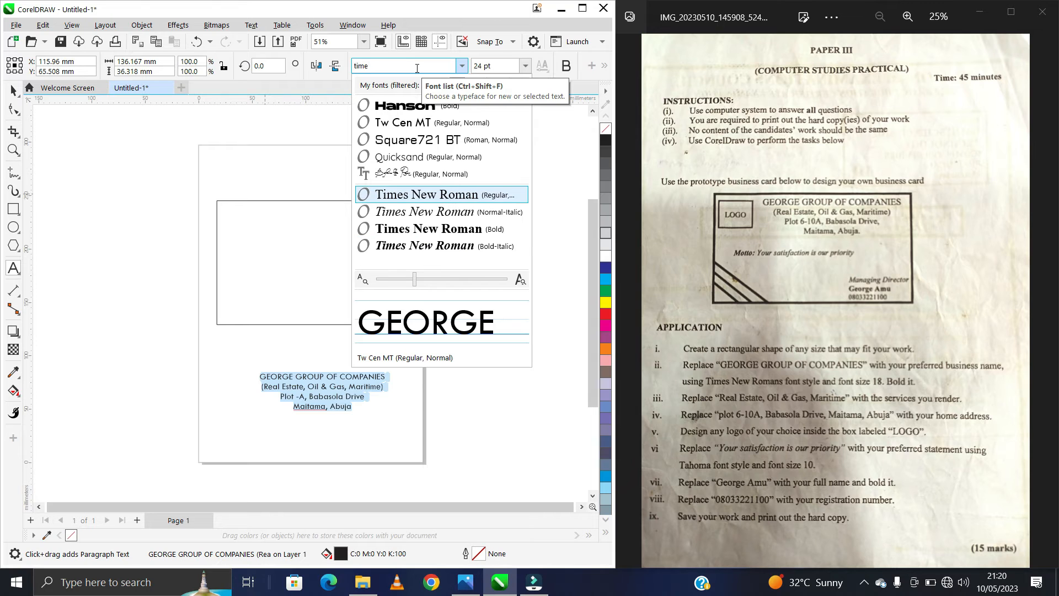
pyautogui.click(424, 194)
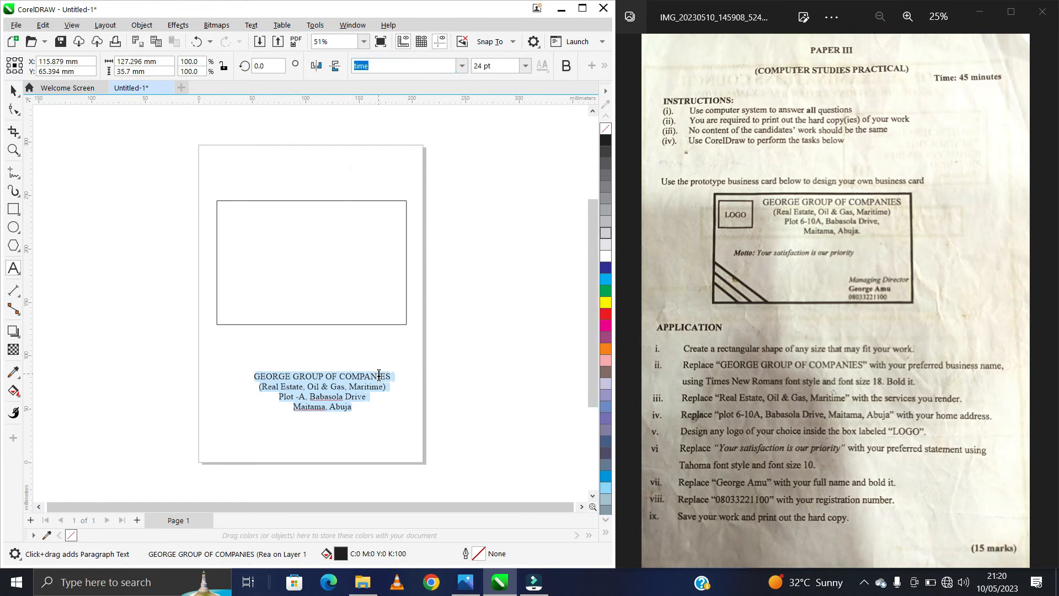
pyautogui.write('Times New Roman')
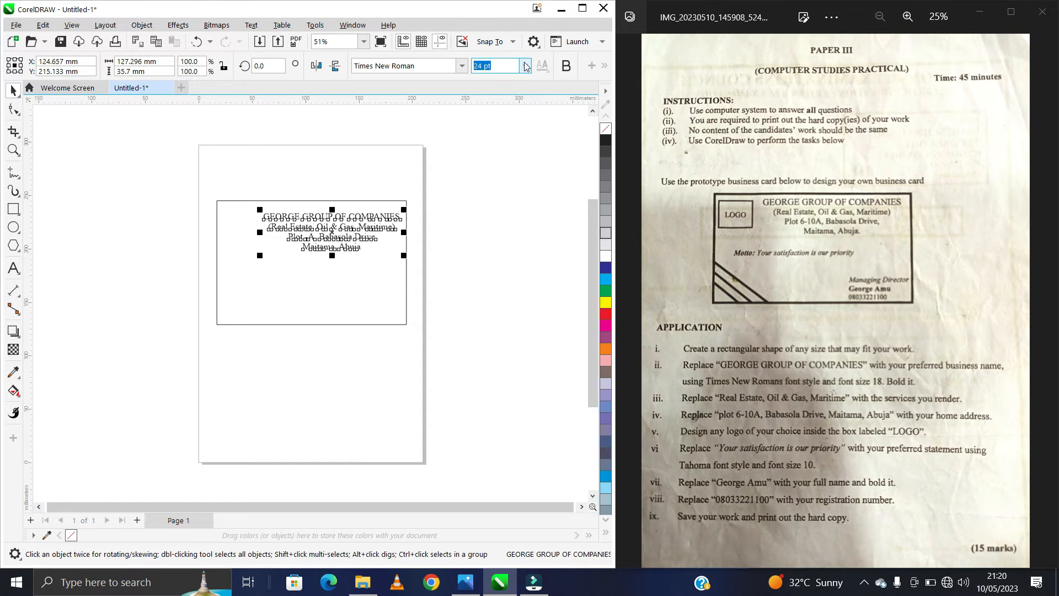
# - Reduce the company text to a smaller font size
pyautogui.click(524, 66)
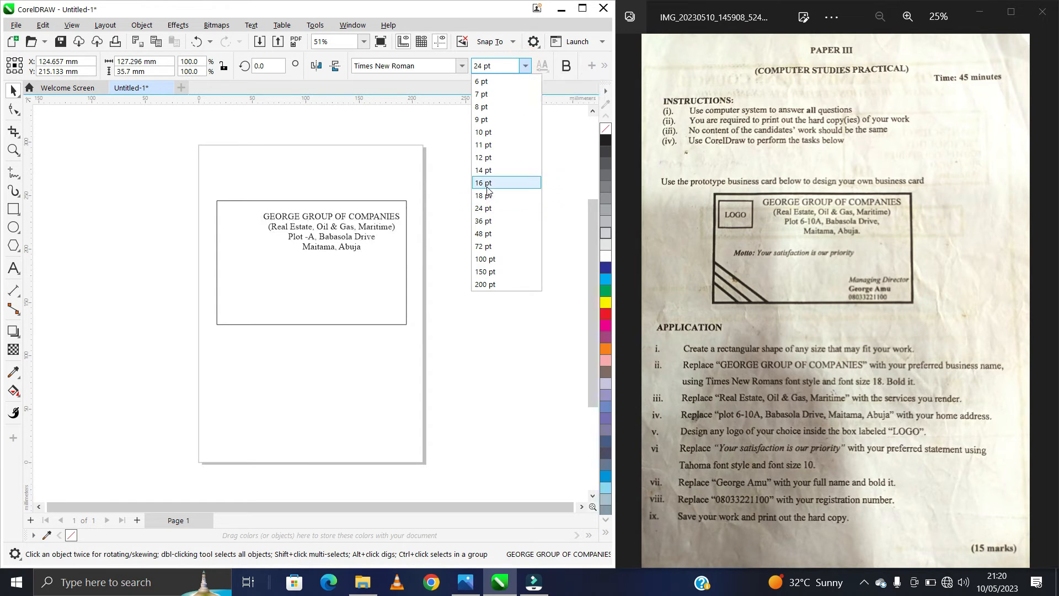
pyautogui.click(483, 207)
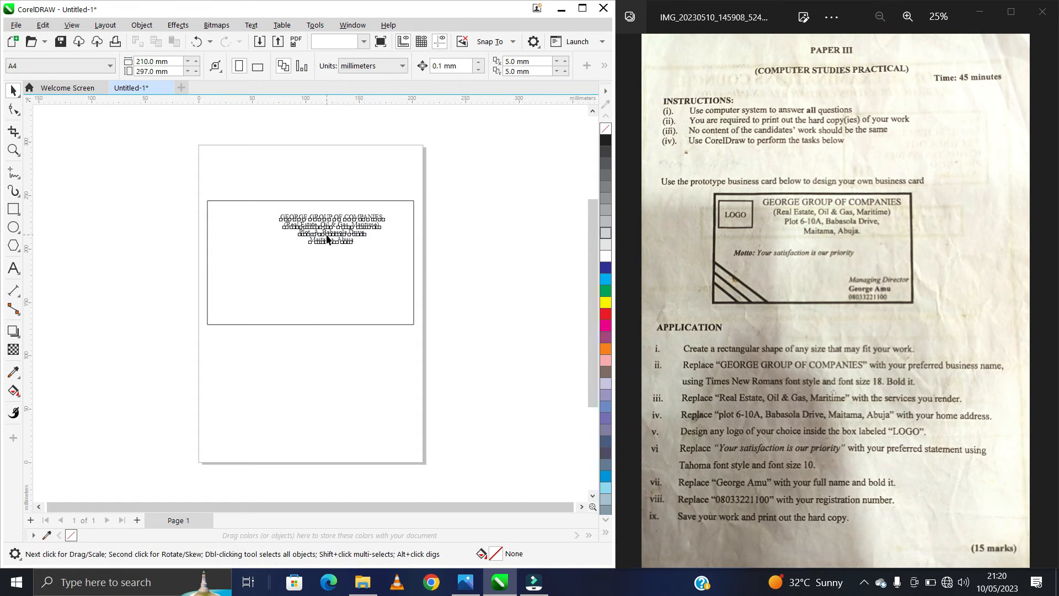
pyautogui.click(500, 65)
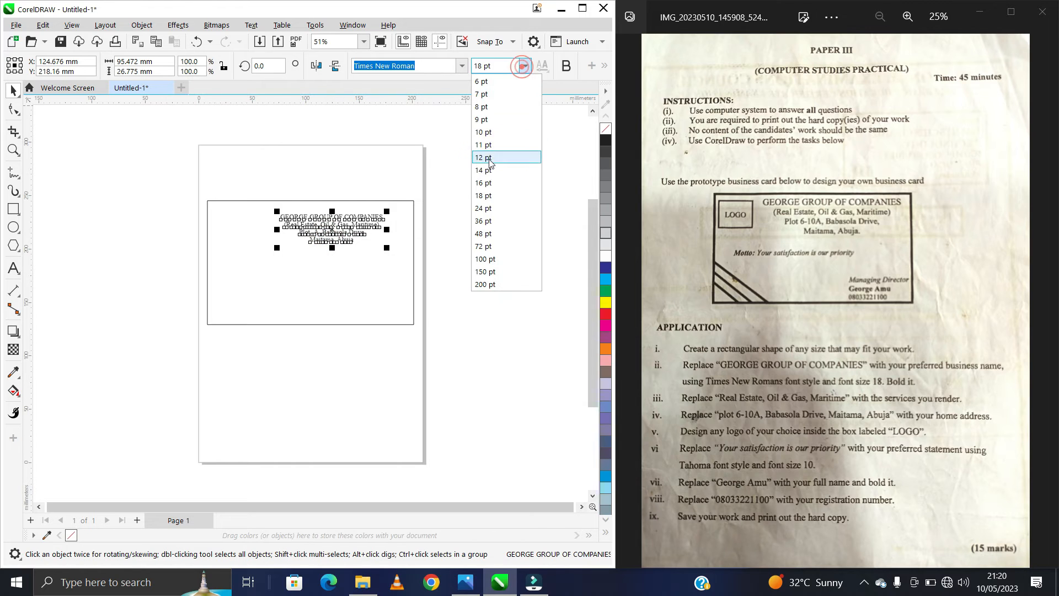
pyautogui.click(483, 208)
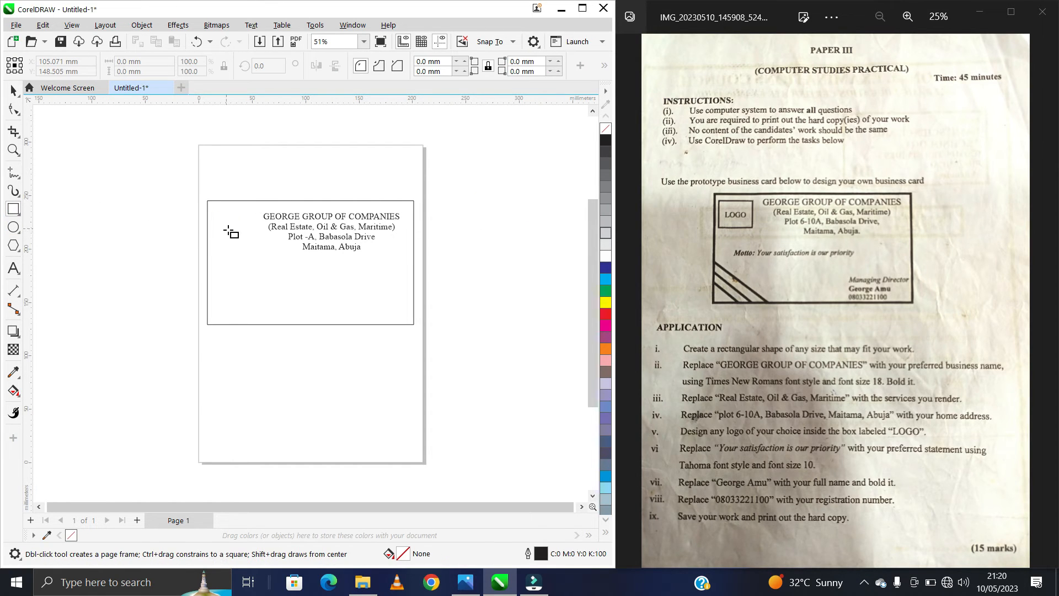
# - Draw a small box at the card's top left and move the Times New Roman word LOGO into it
pyautogui.moveTo(211, 219); pyautogui.dragTo(250, 250)
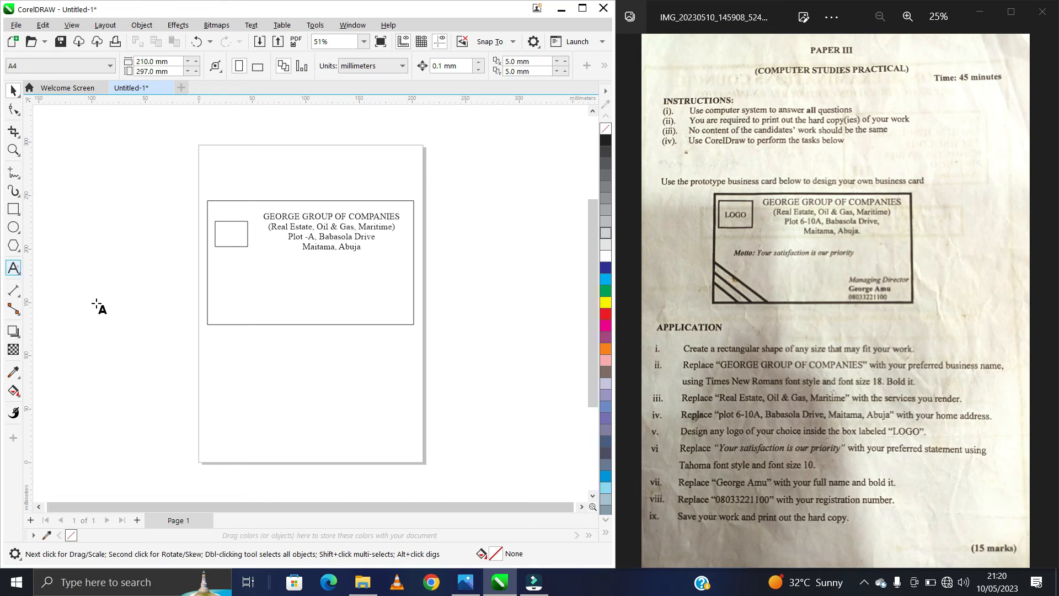
pyautogui.click(252, 358)
pyautogui.write('LOGO')
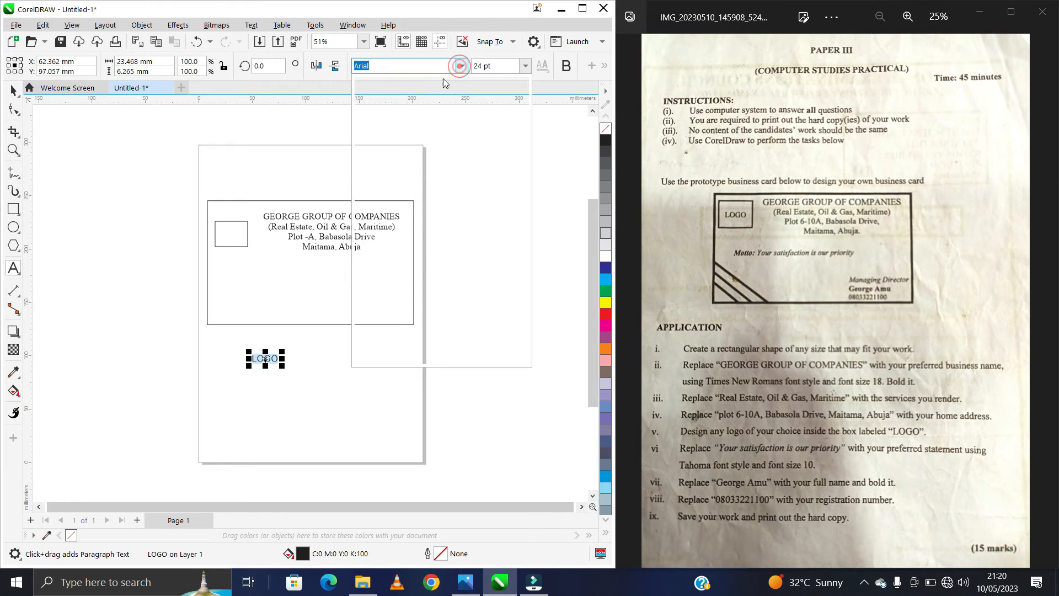
pyautogui.click(405, 66)
pyautogui.write('Times New Roman')
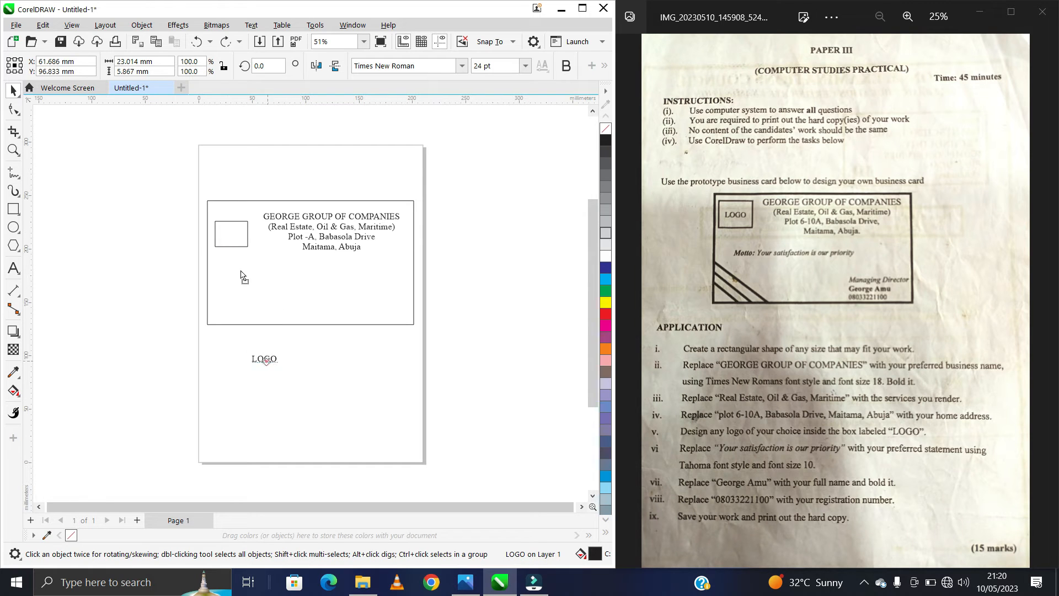
pyautogui.moveTo(264, 359); pyautogui.dragTo(237, 243)
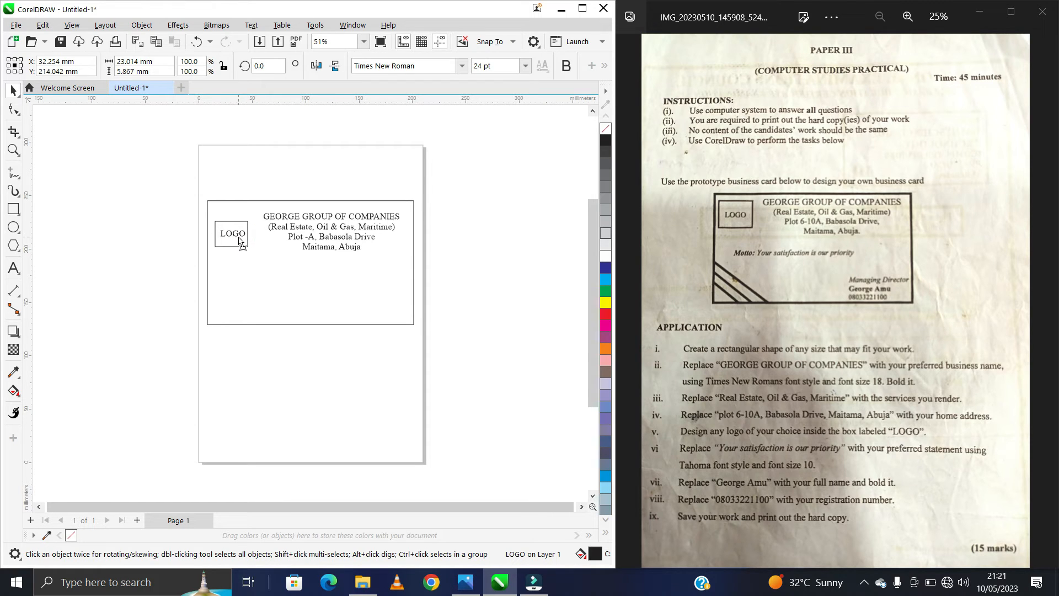
pyautogui.click(232, 234)
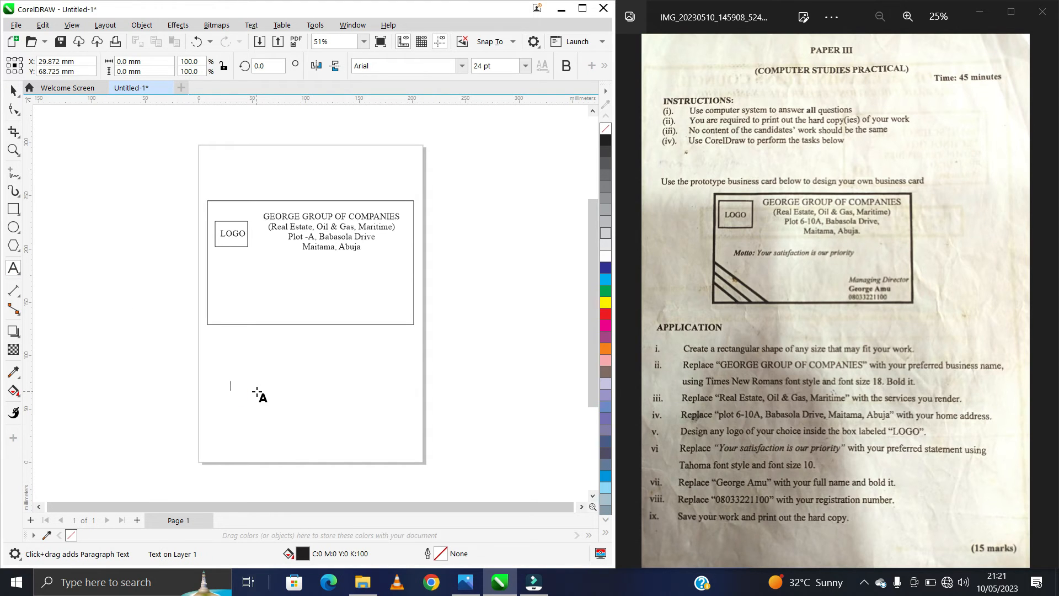
# - Type 'Motto: Your satisfaction is our priority' followed by the 'Managing Director' line
pyautogui.write('Motto: Your')
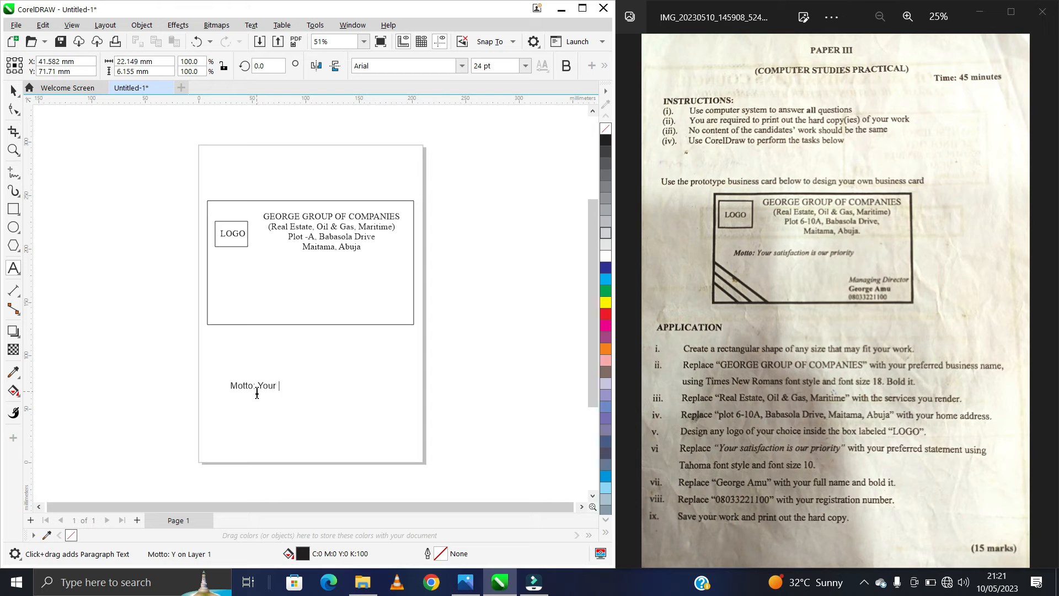
pyautogui.write('satisfaction is')
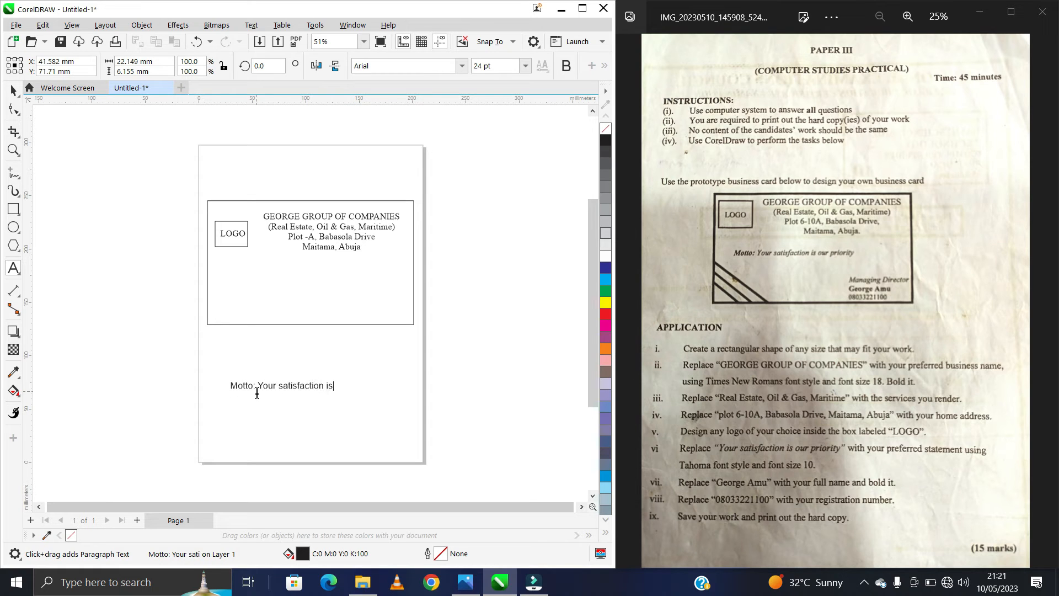
pyautogui.write('our priority')
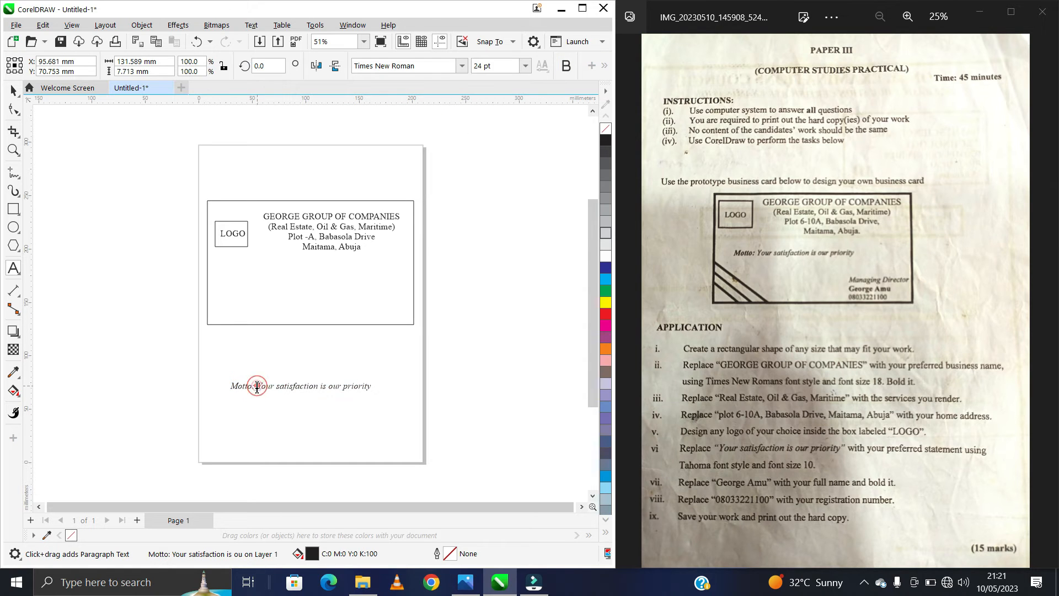
pyautogui.write('Managing Director')
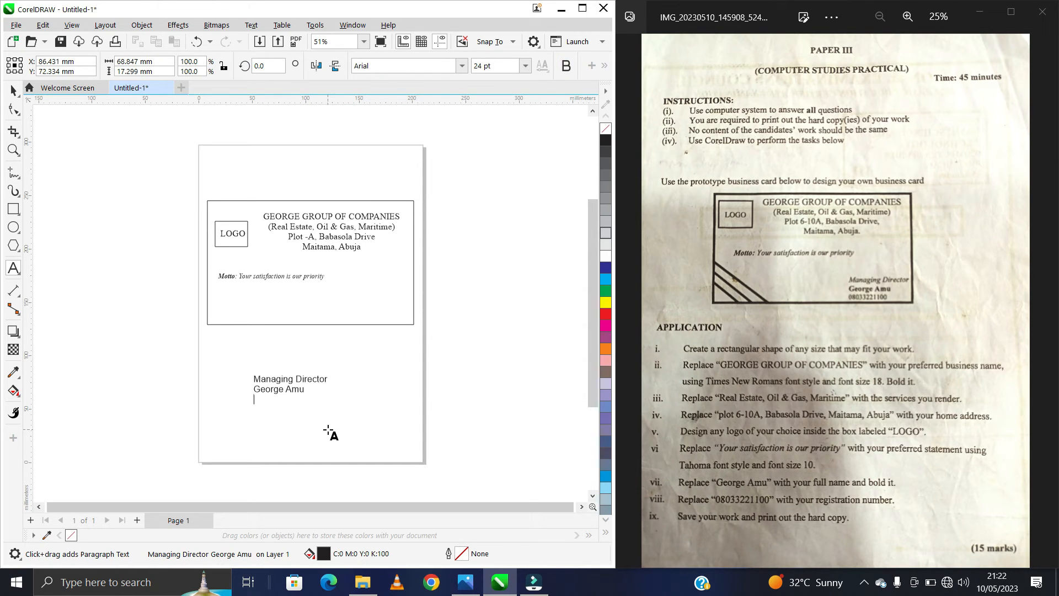
pyautogui.write('08033')
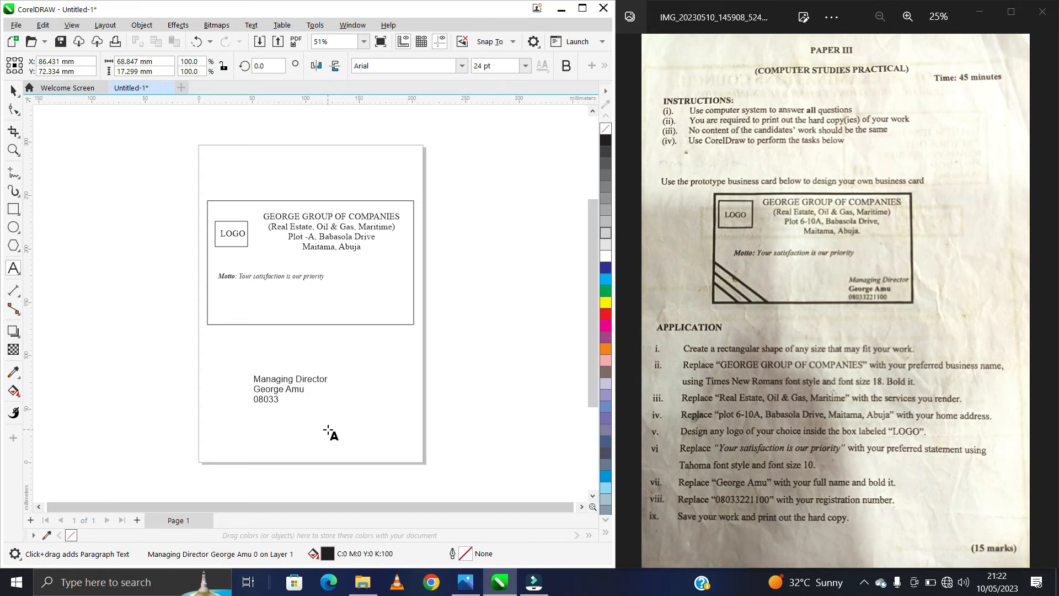
pyautogui.write('221100')
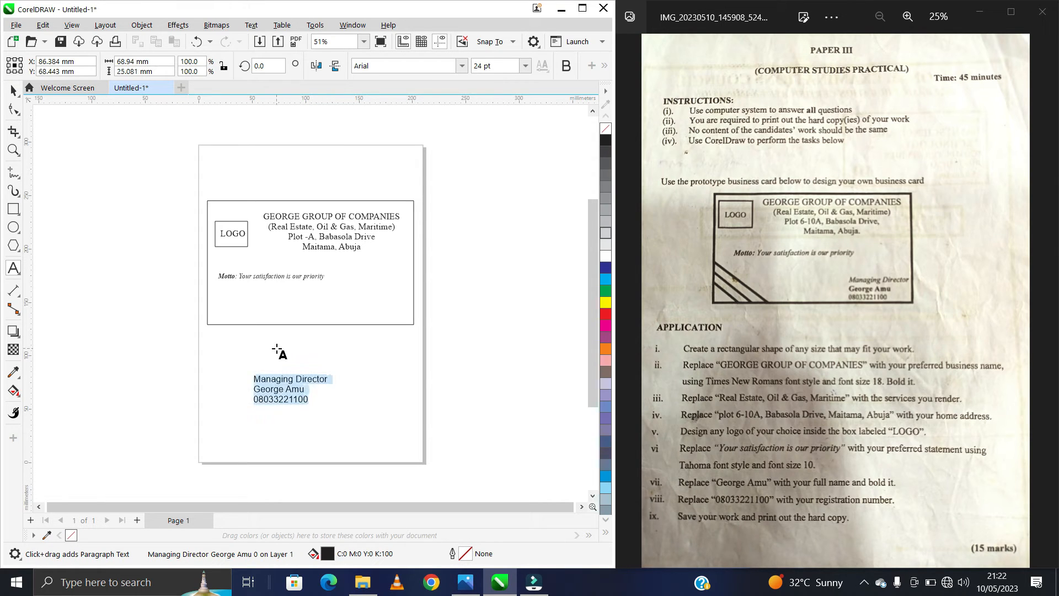
pyautogui.click(290, 389)
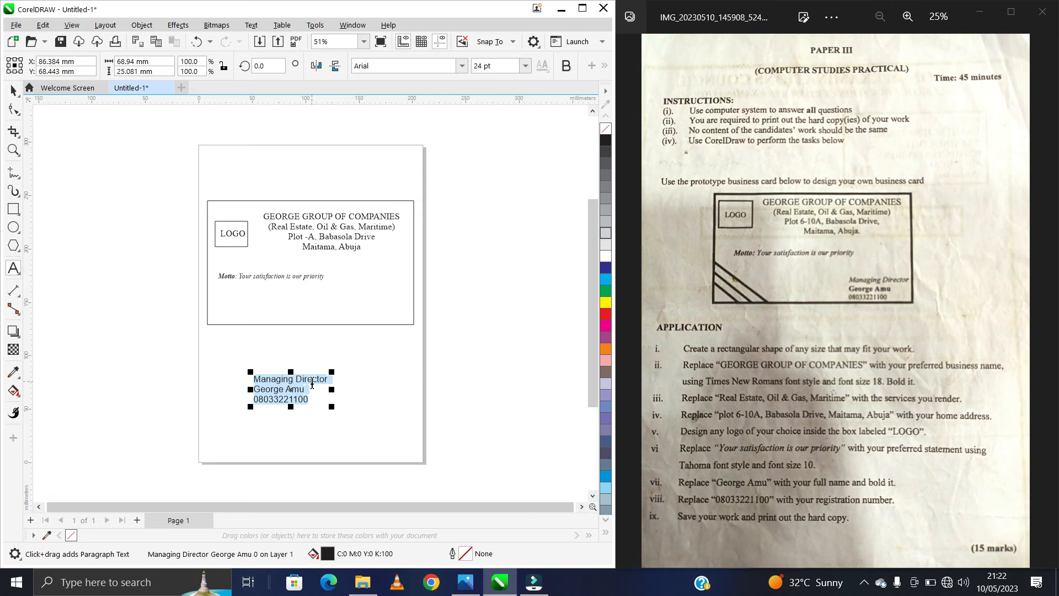
pyautogui.click(462, 66)
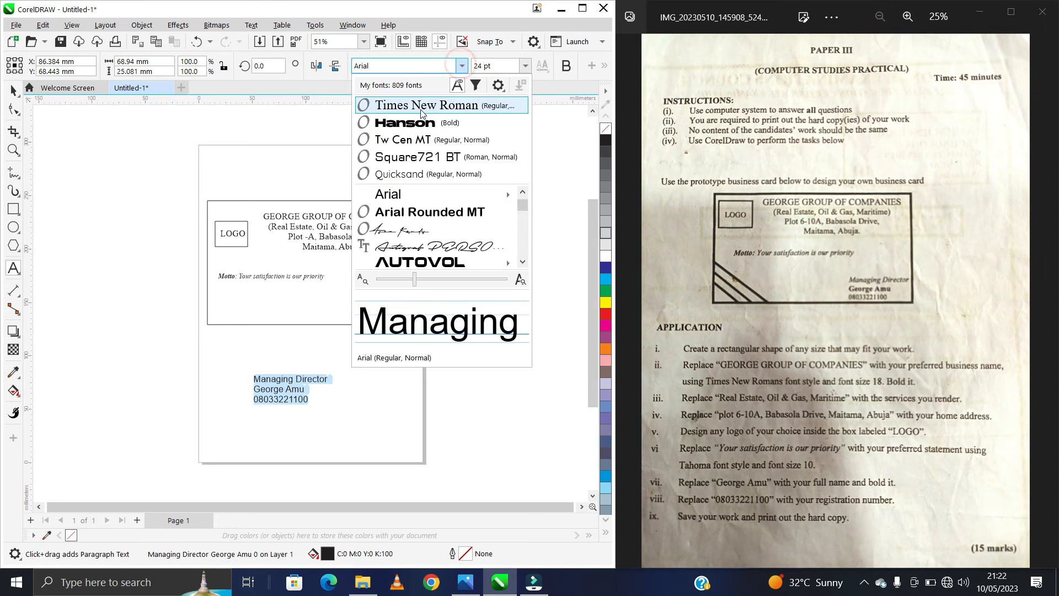
pyautogui.click(428, 104)
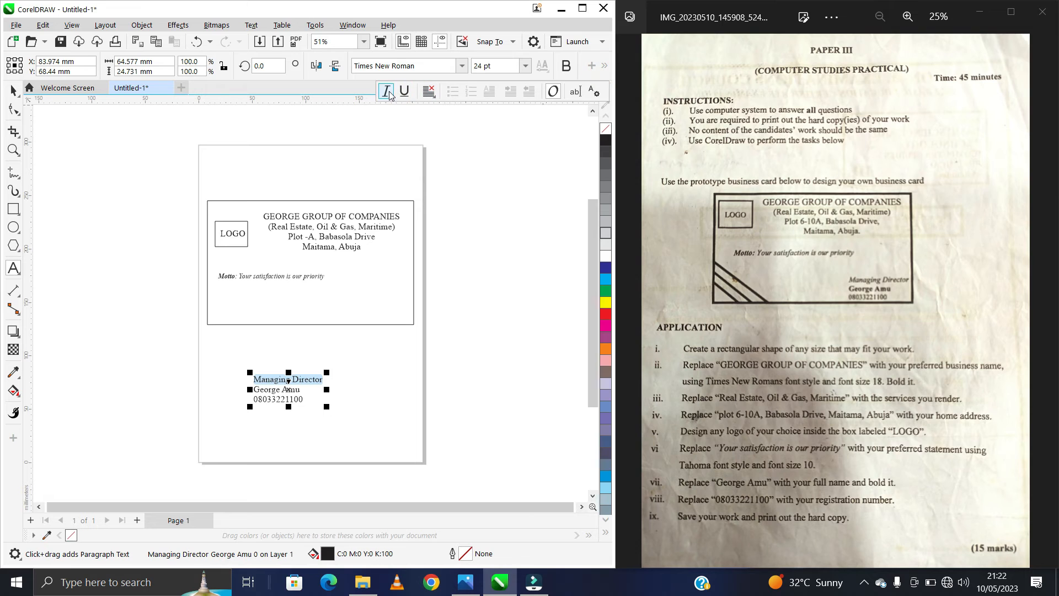
pyautogui.click(385, 91)
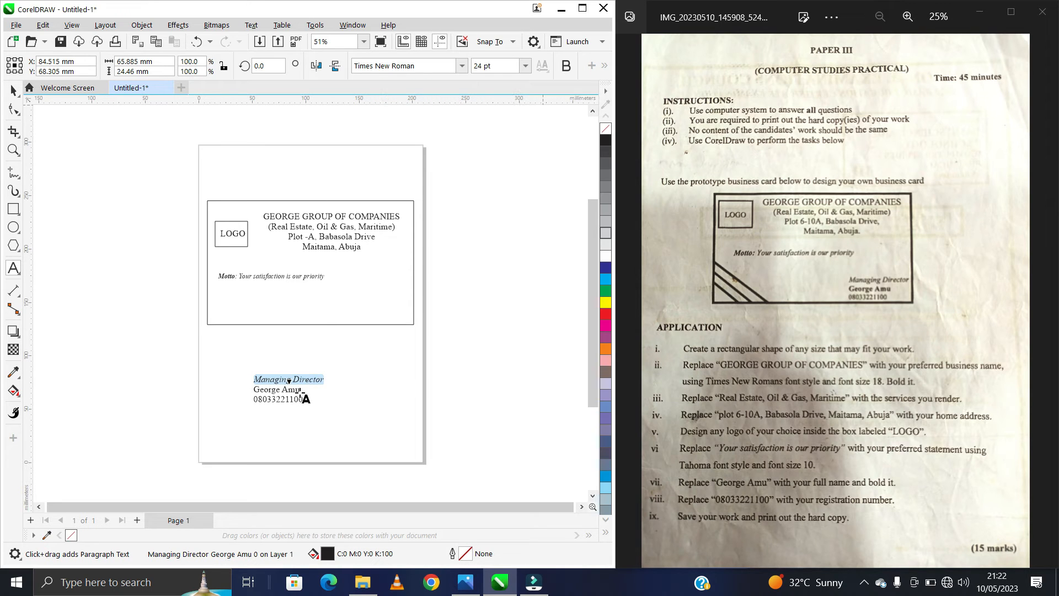
pyautogui.click(301, 392)
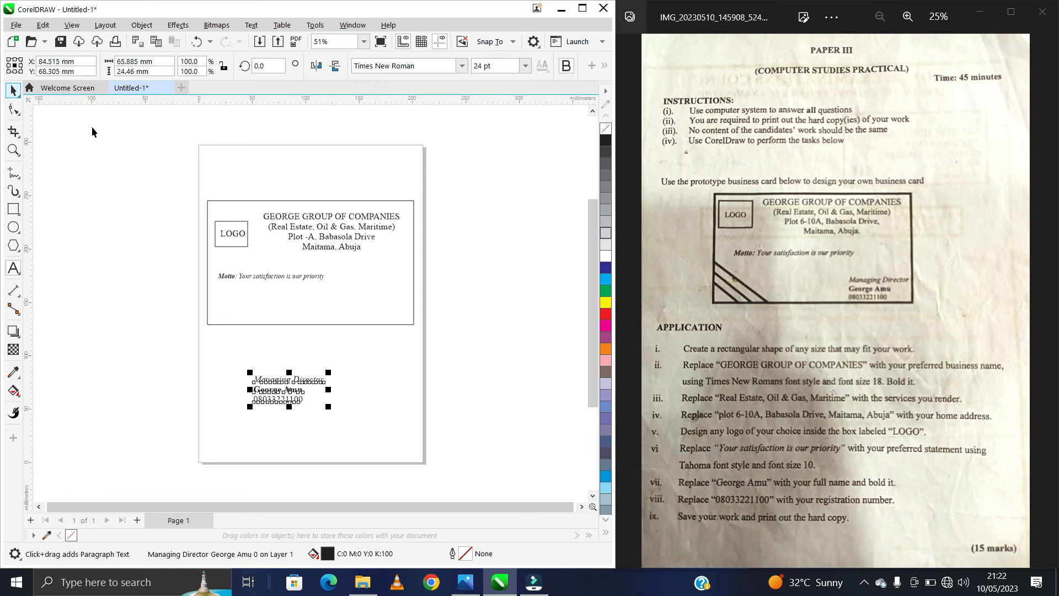
# - Shrink the director details to 18 pt and place them at the card's lower right
pyautogui.moveTo(289, 389); pyautogui.dragTo(377, 292)
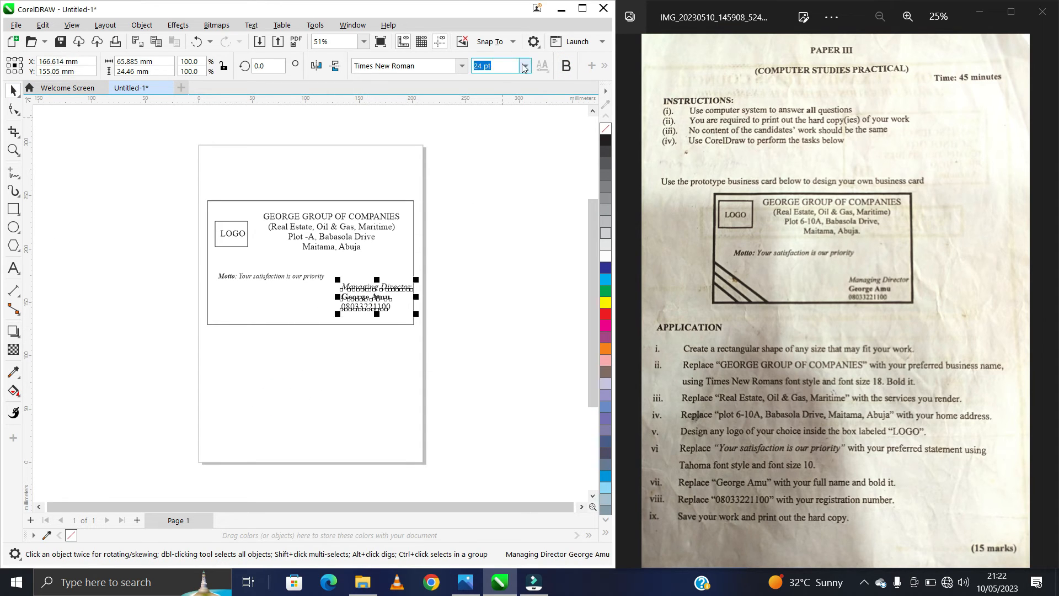
pyautogui.click(525, 66)
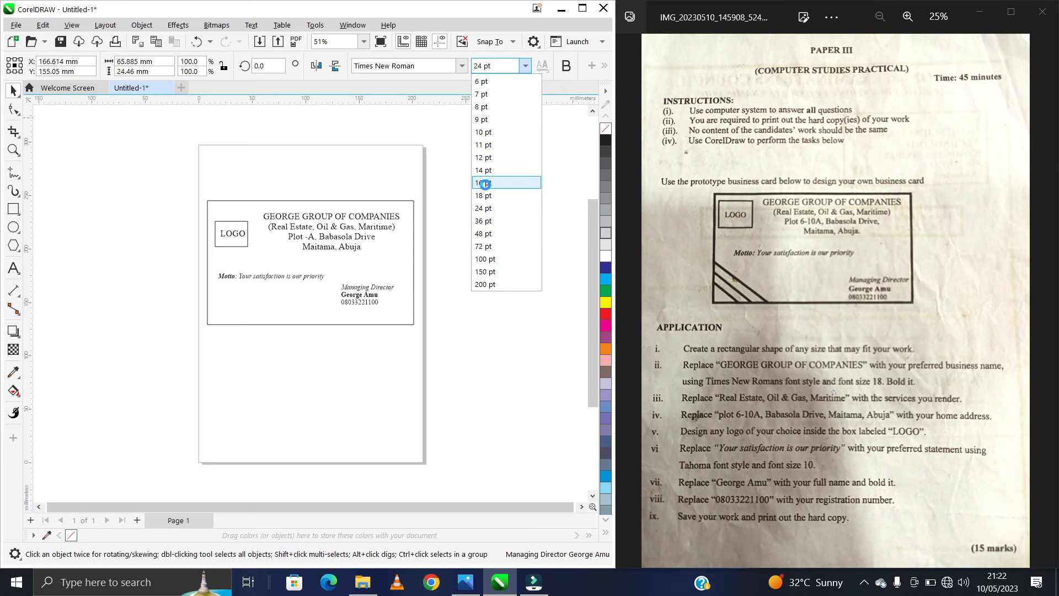
pyautogui.click(483, 196)
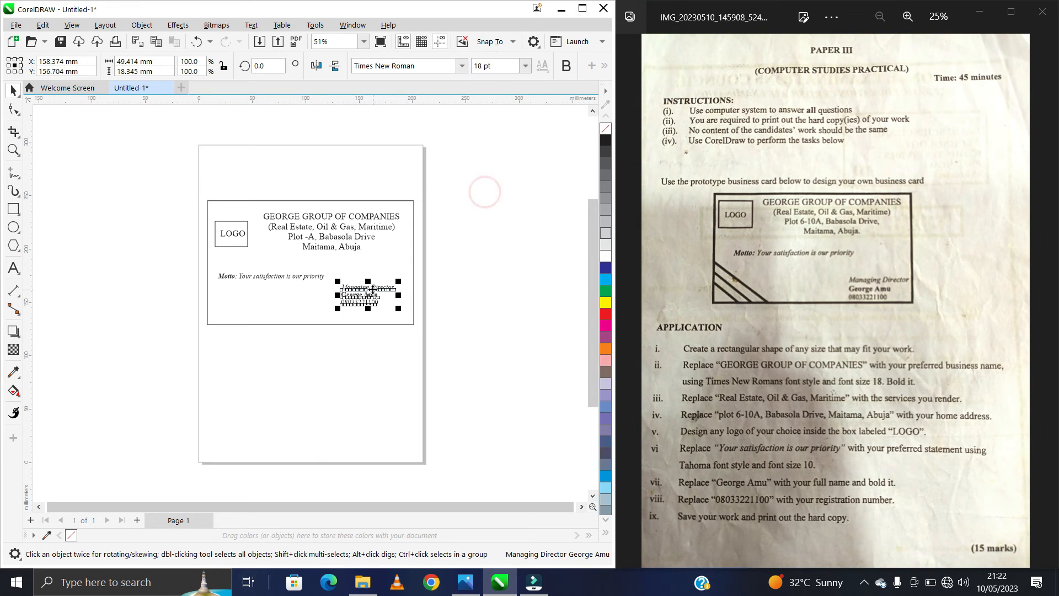
pyautogui.moveTo(354, 294); pyautogui.dragTo(371, 305)
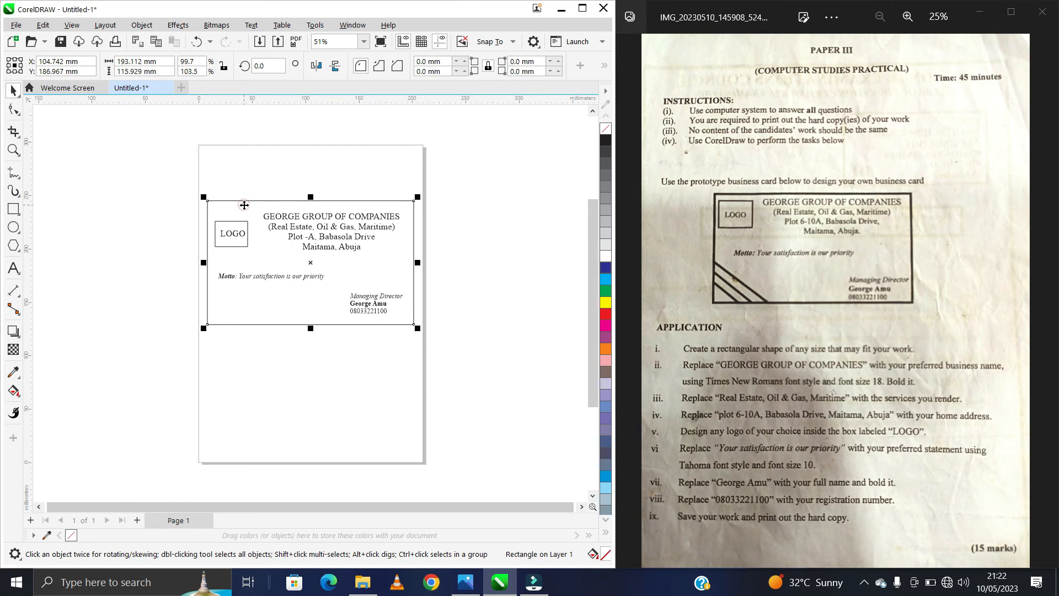
pyautogui.moveTo(333, 112)
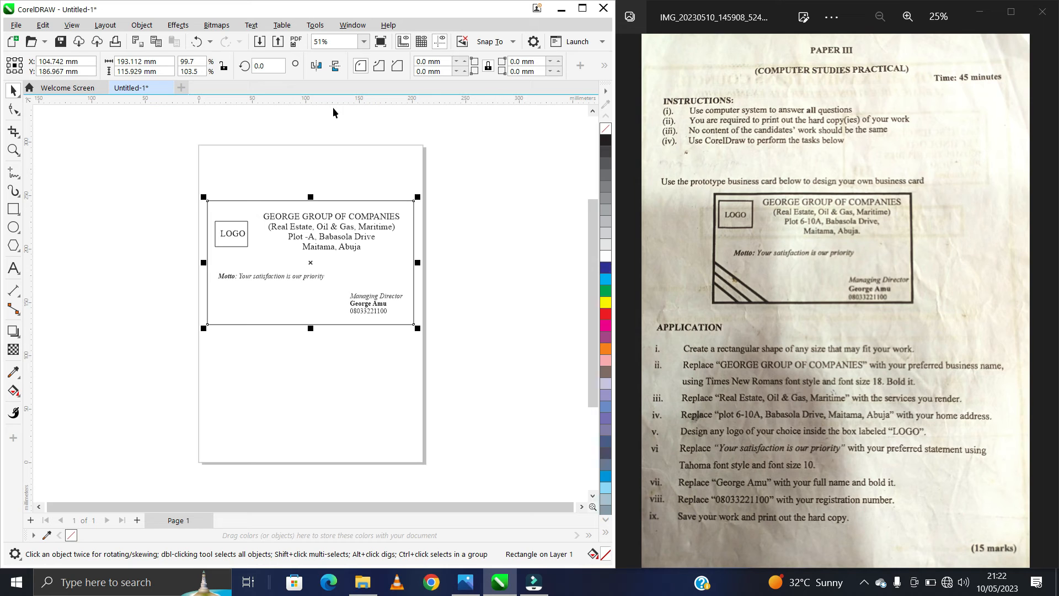
# - Apply a thicker outline width to the card rectangle, then deselect it
pyautogui.click(600, 66)
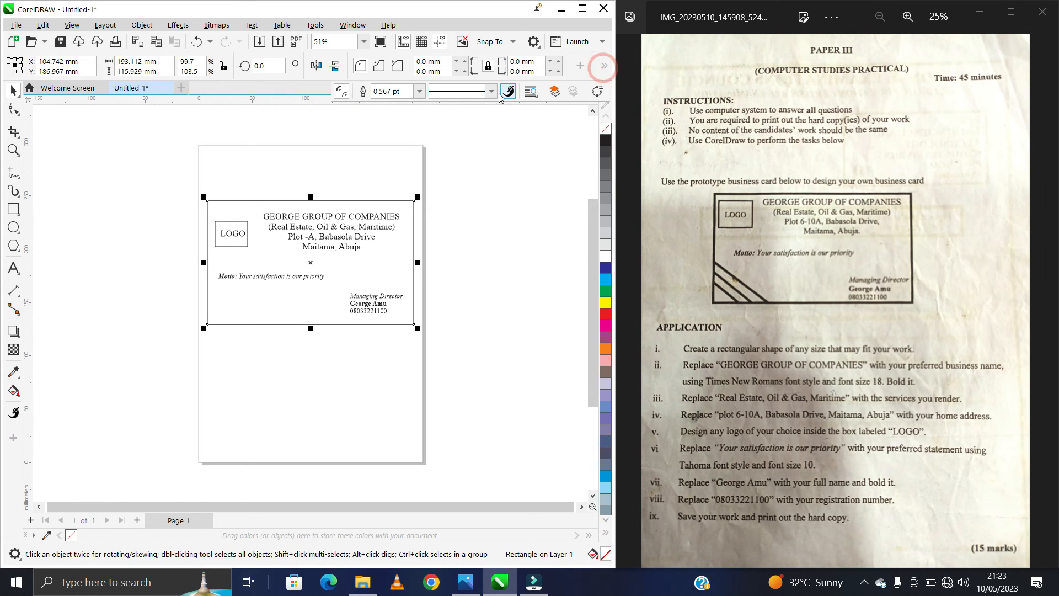
pyautogui.click(418, 91)
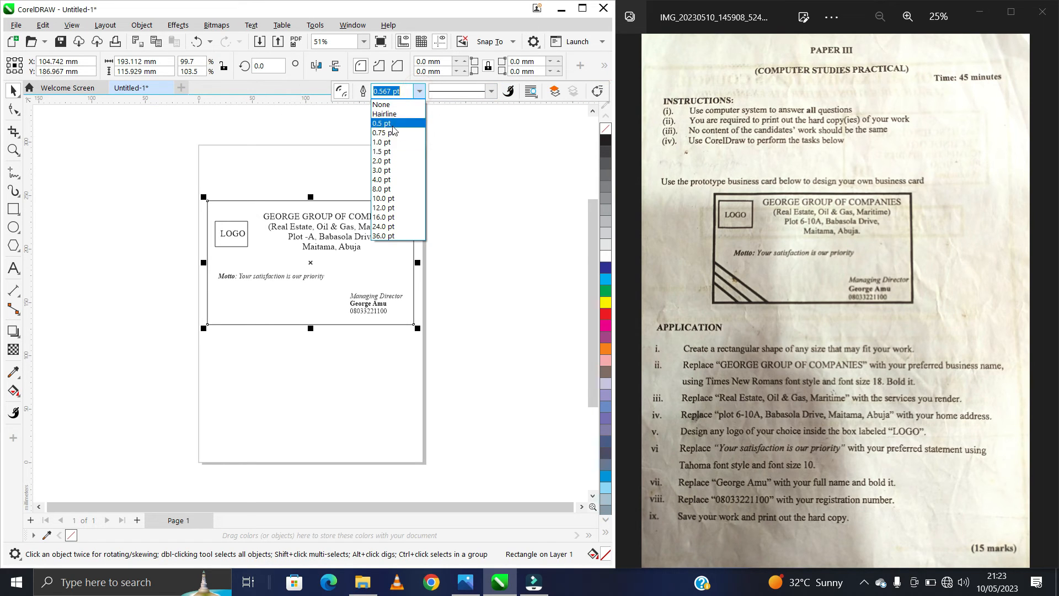
pyautogui.click(382, 169)
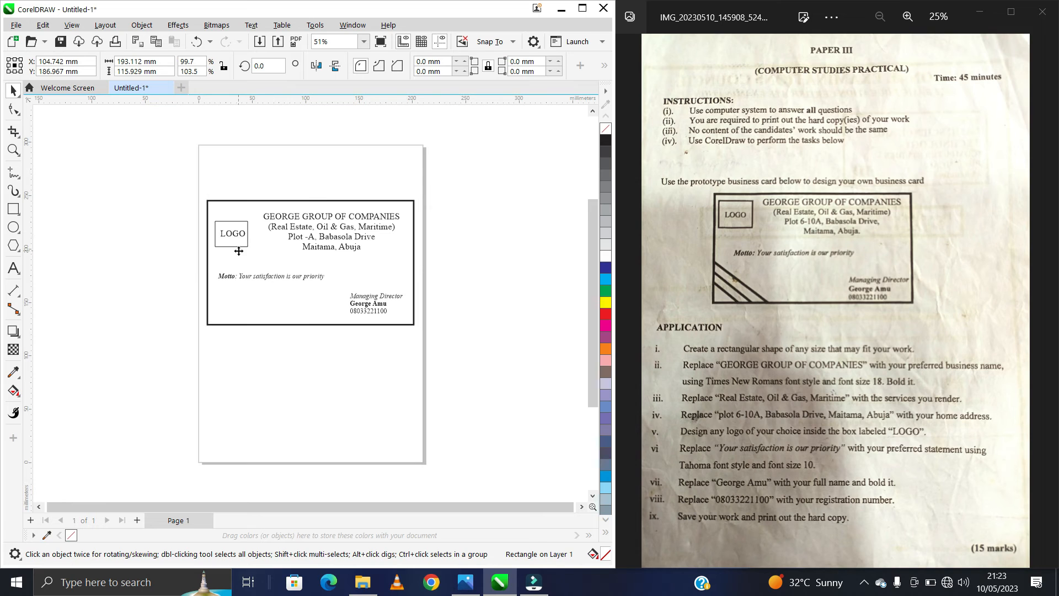
pyautogui.click(232, 234)
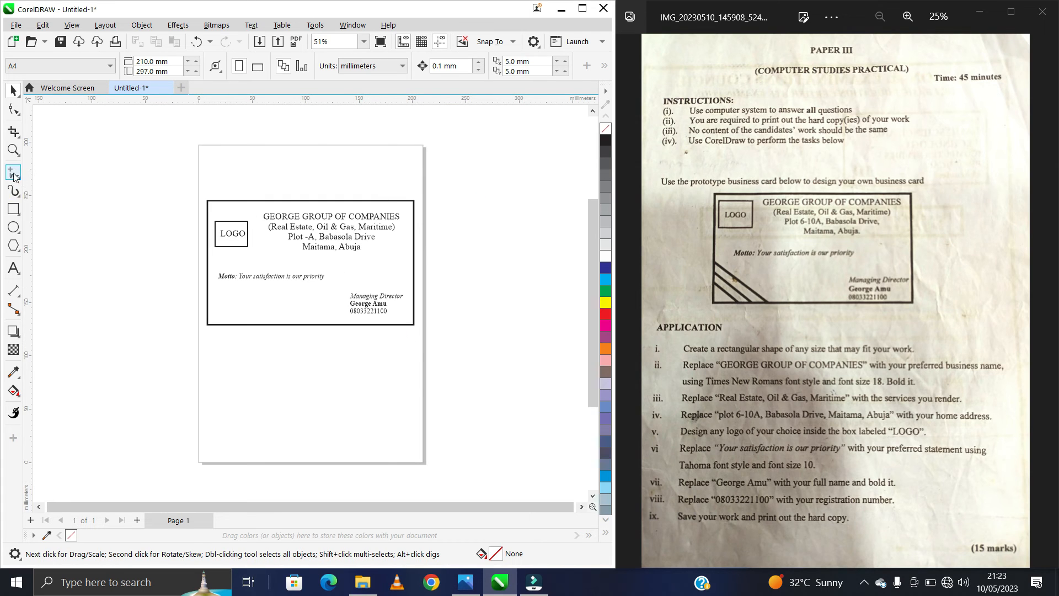
pyautogui.moveTo(13, 177)
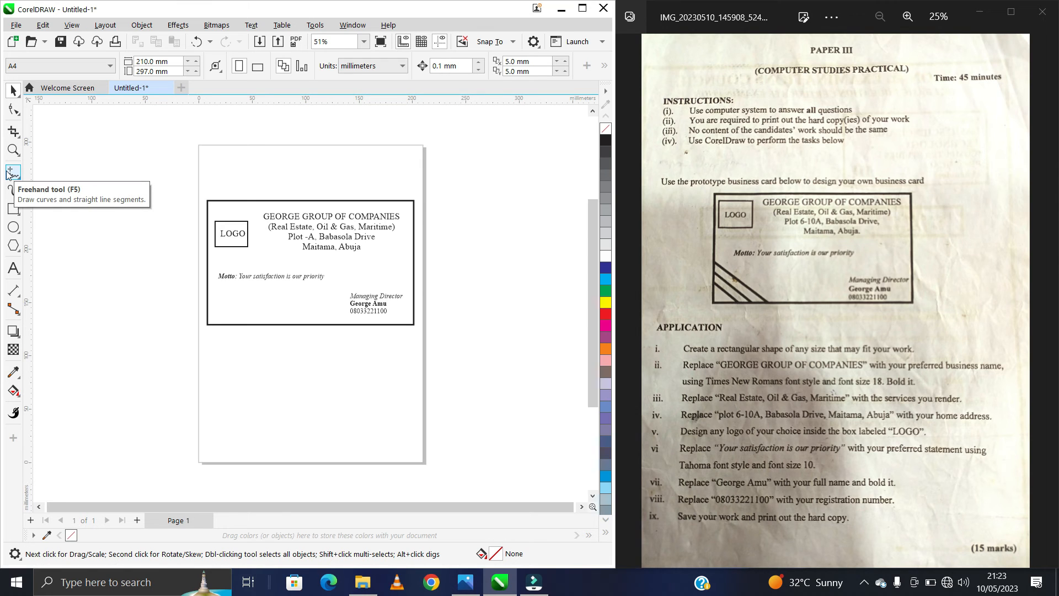
# - Draw a diagonal line across the card's lower-left corner with a 5 pt outline
pyautogui.click(12, 173)
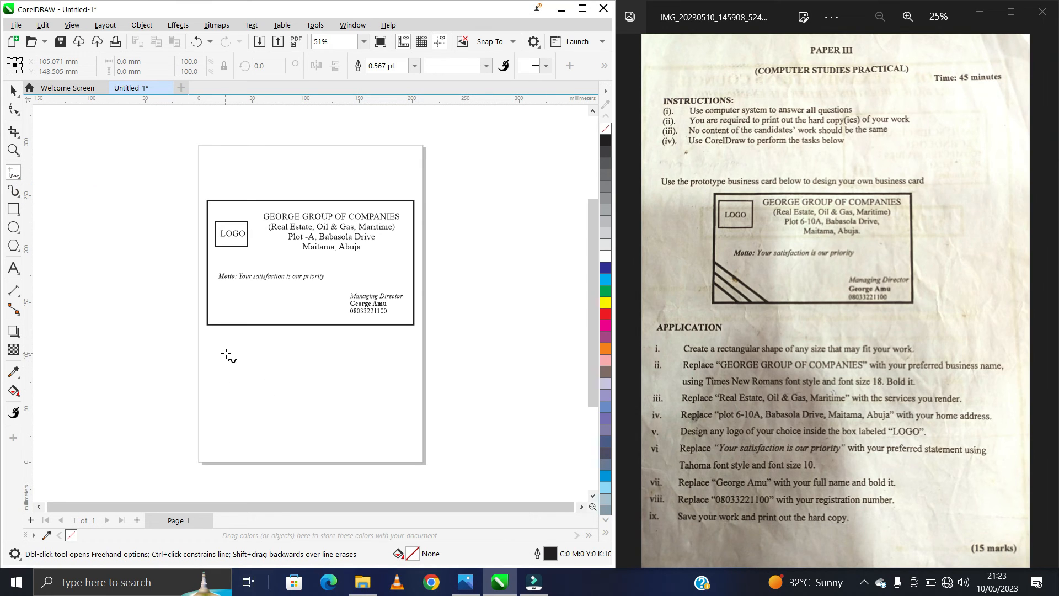
pyautogui.click(226, 352)
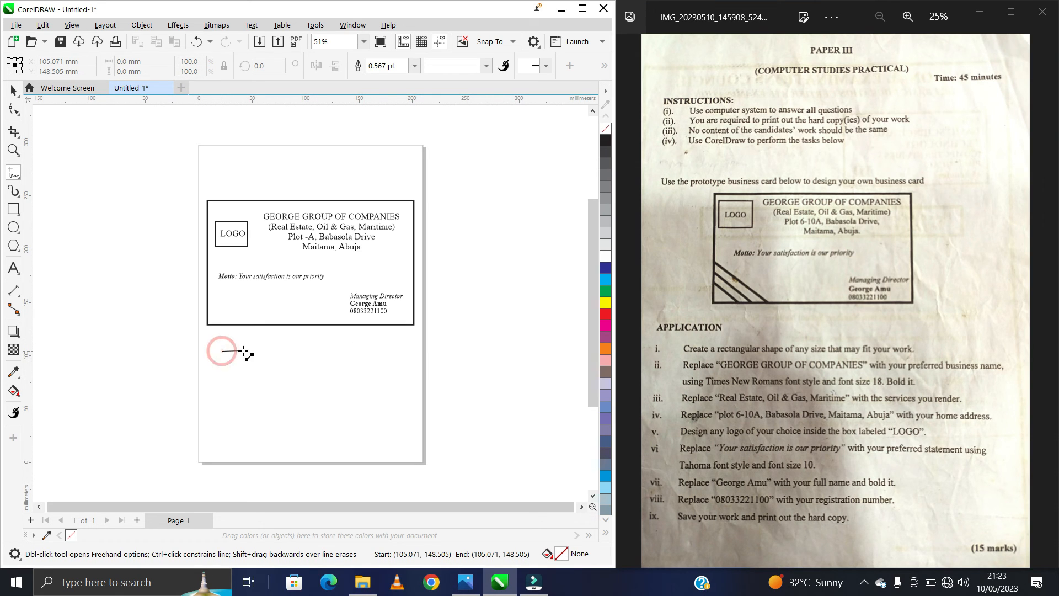
pyautogui.moveTo(222, 351); pyautogui.dragTo(304, 352)
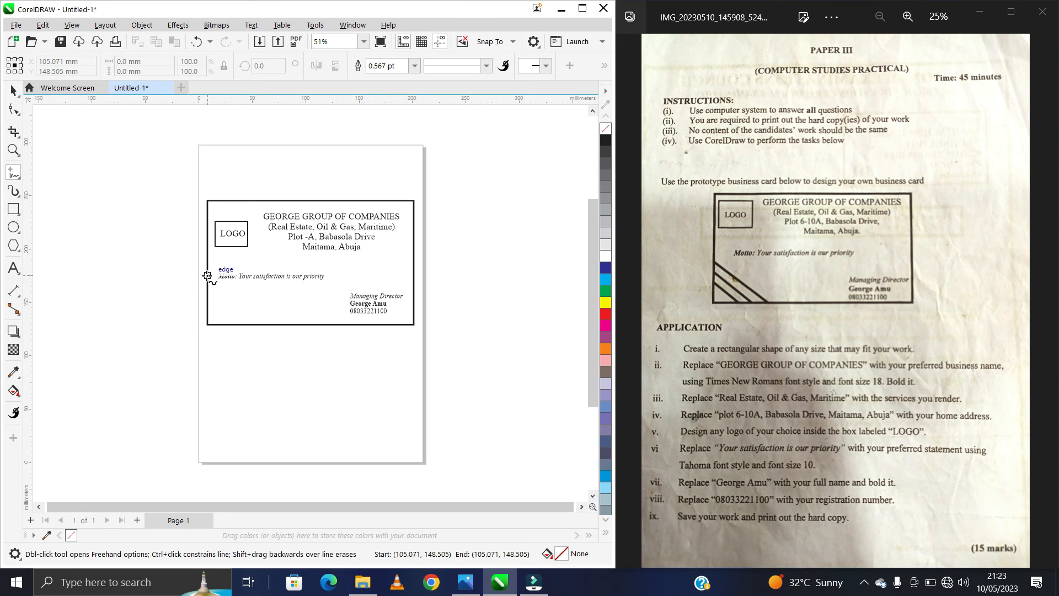
pyautogui.moveTo(208, 276); pyautogui.dragTo(268, 330)
pyautogui.write('4')
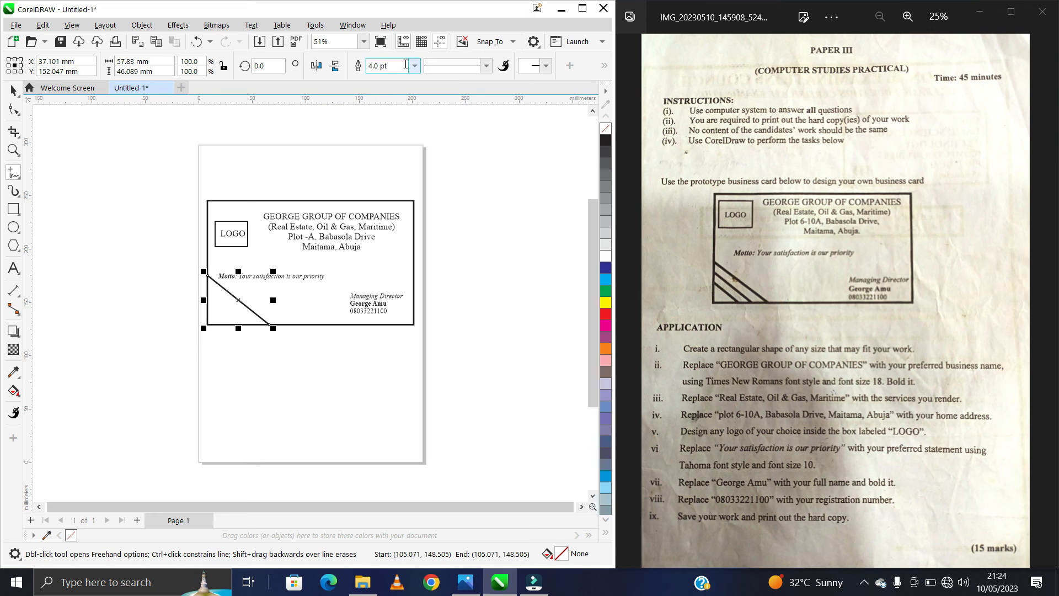
pyautogui.write('5.')
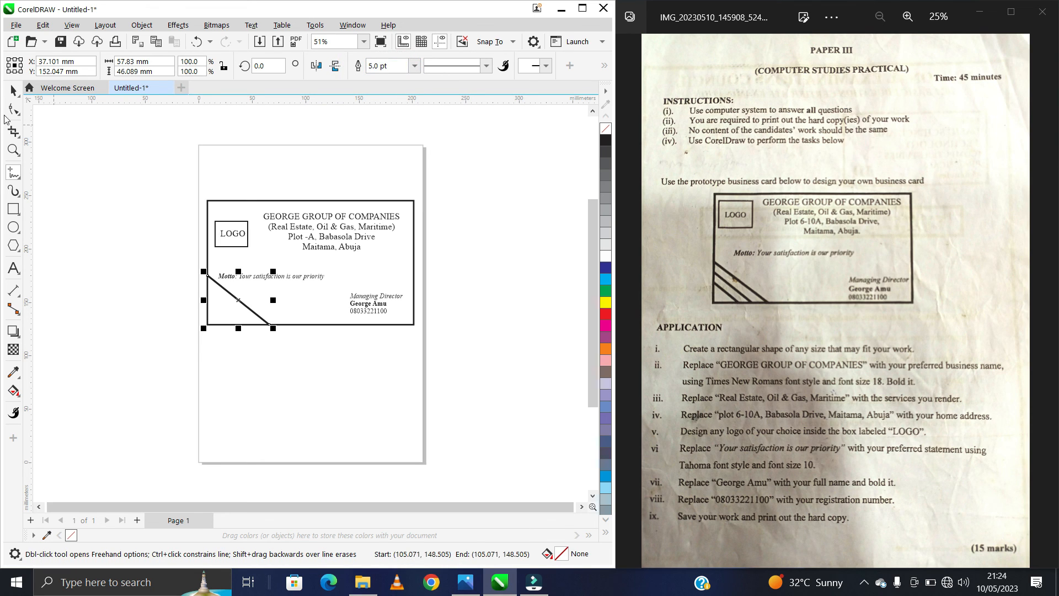
# - Draw two shorter parallel diagonal lines below the first corner line with 5 pt outlines, then select them
pyautogui.click(294, 397)
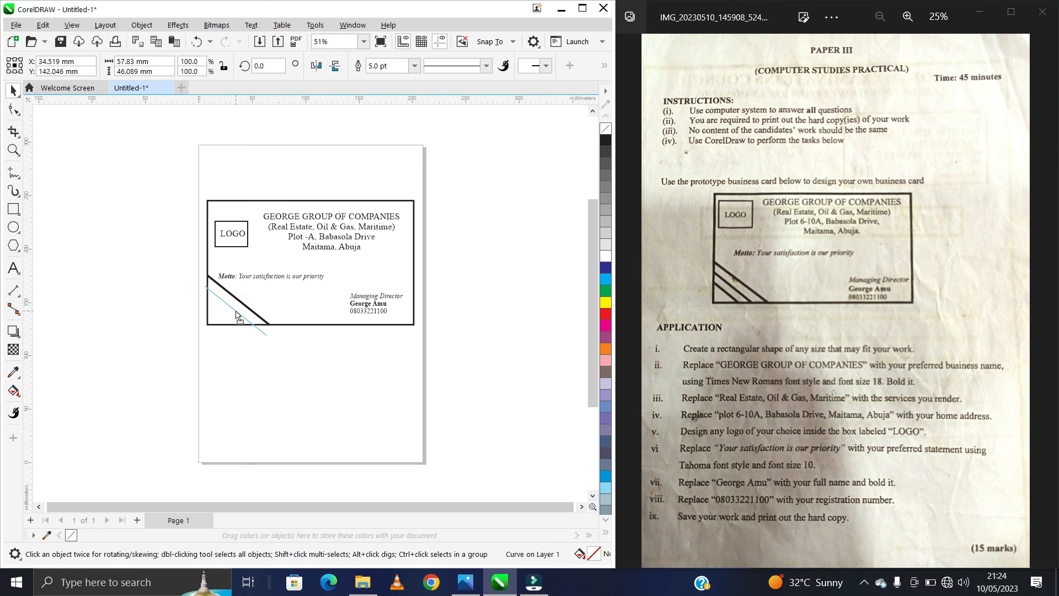
pyautogui.click(237, 307)
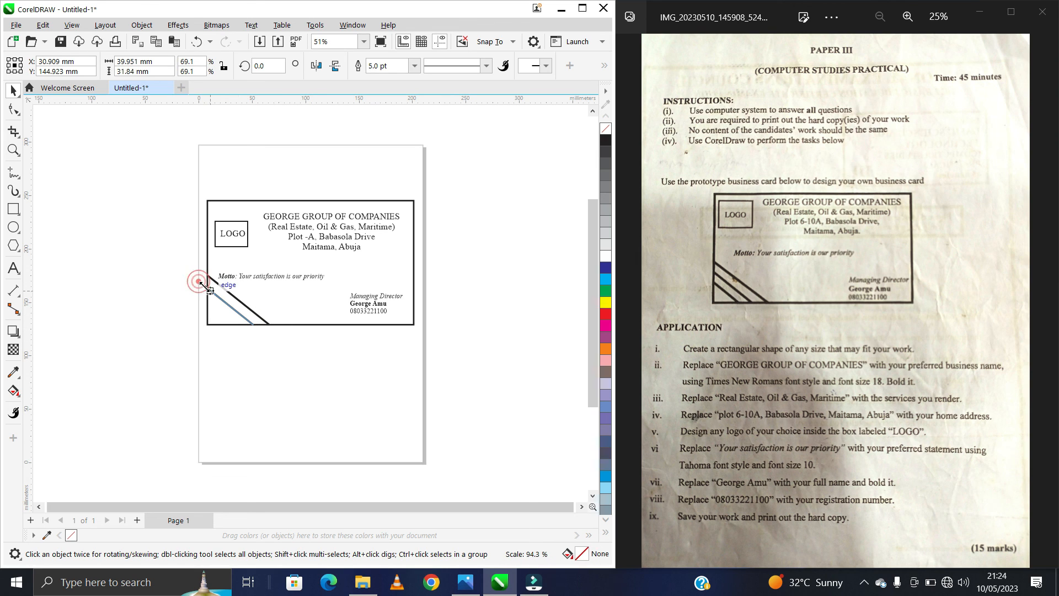
pyautogui.click(209, 287)
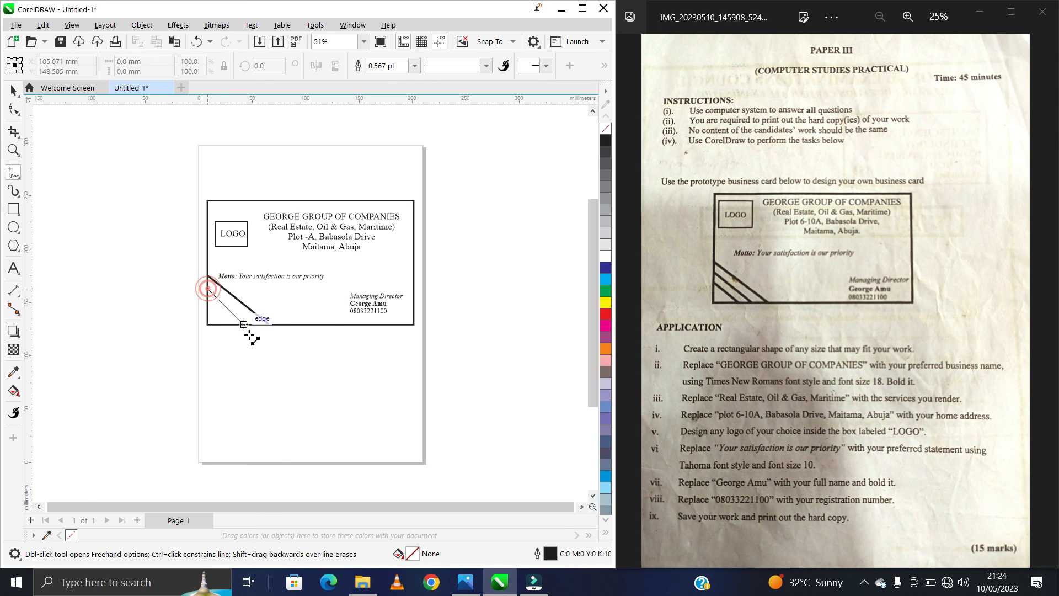
pyautogui.moveTo(208, 288); pyautogui.dragTo(258, 325)
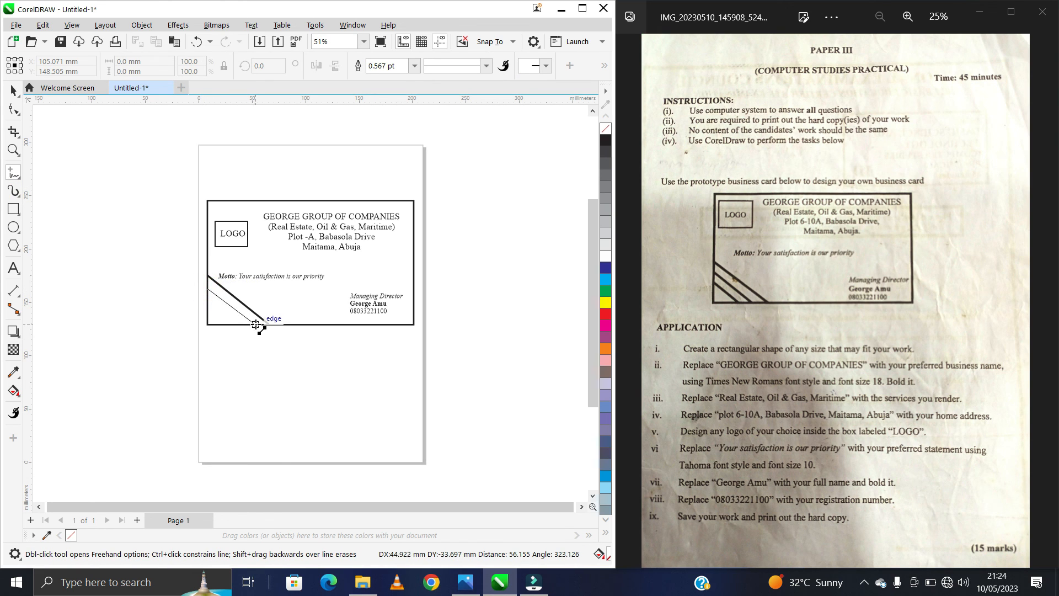
pyautogui.click(243, 308)
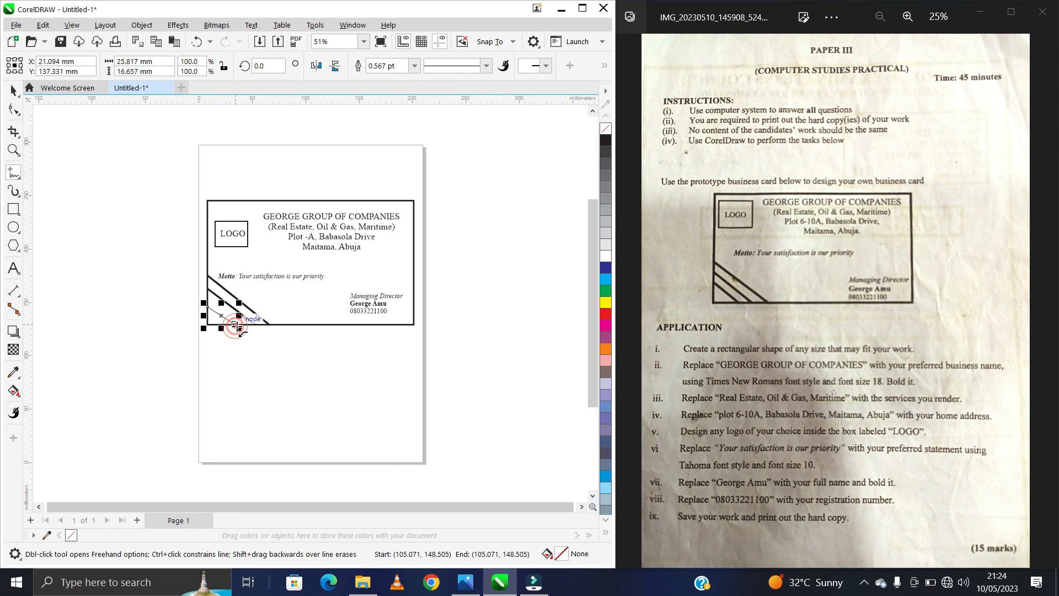
pyautogui.click(413, 66)
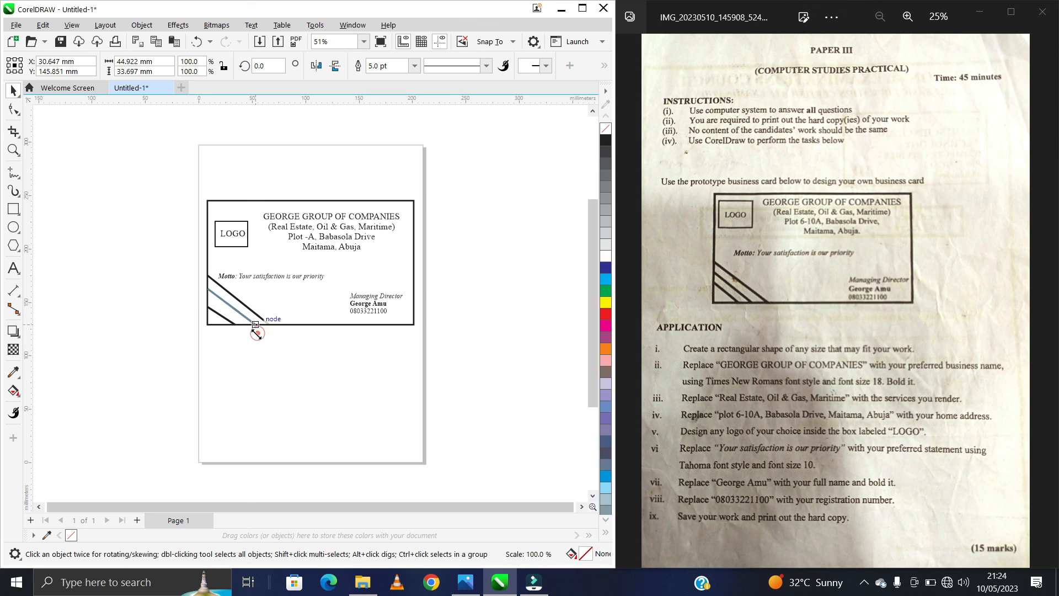
pyautogui.click(257, 331)
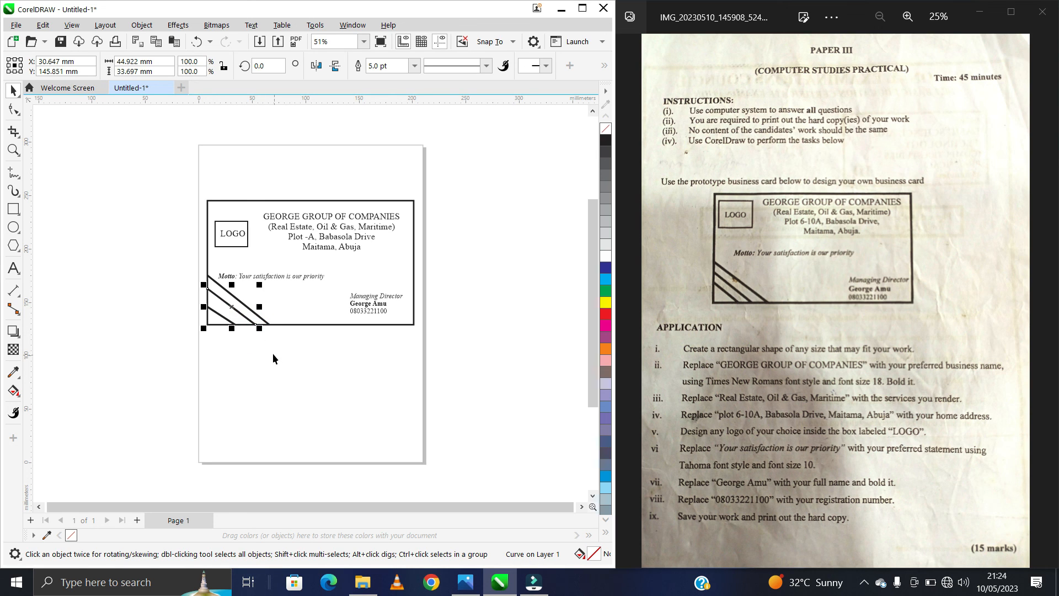